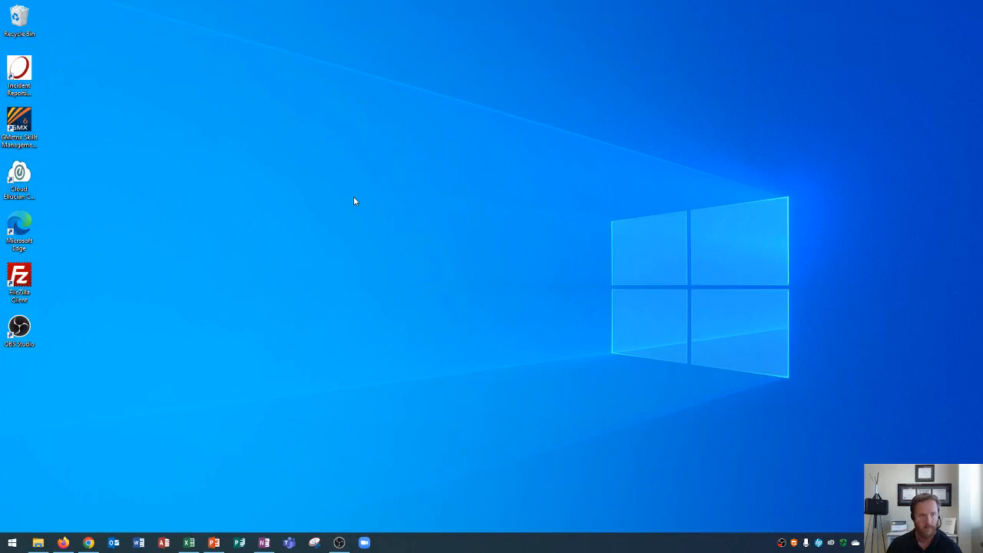
mouse_move(449, 159)
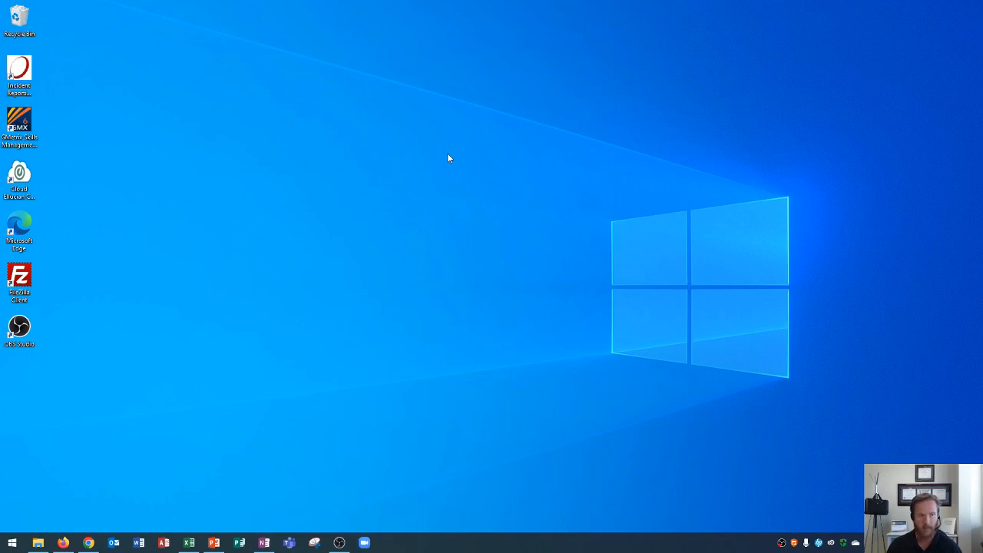
- Open Personalization from the desktop context menu, landing on the Background page
right_click(463, 143)
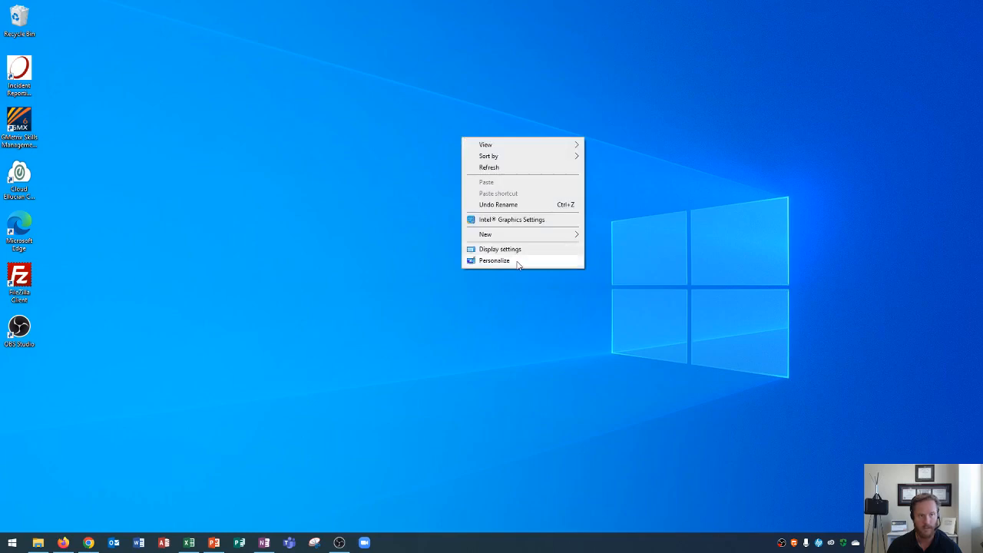
click(494, 261)
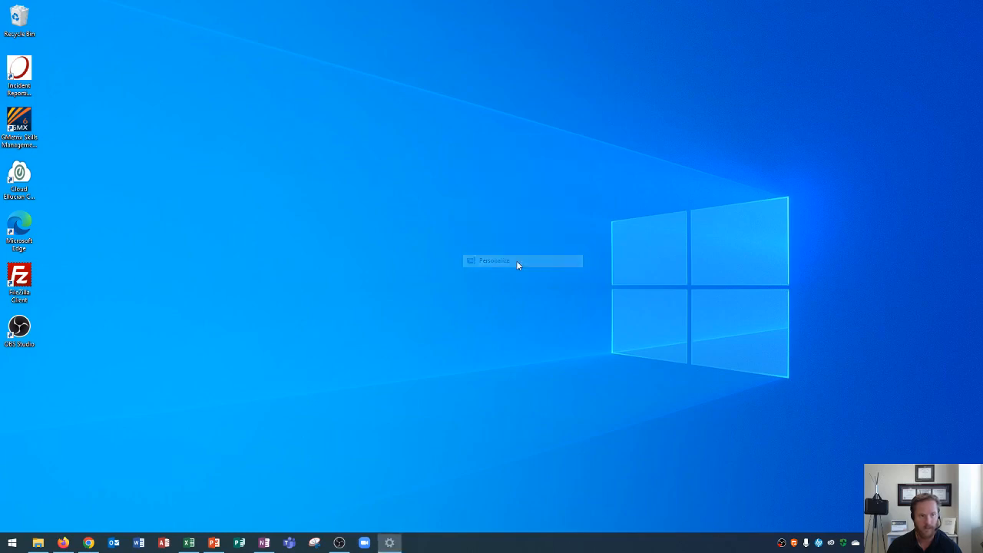
click(494, 259)
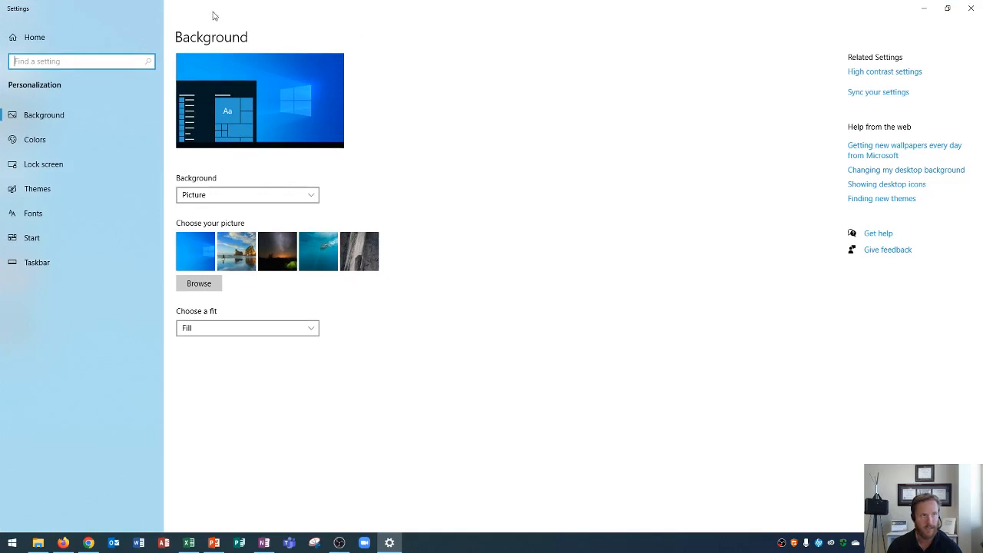
mouse_move(495, 52)
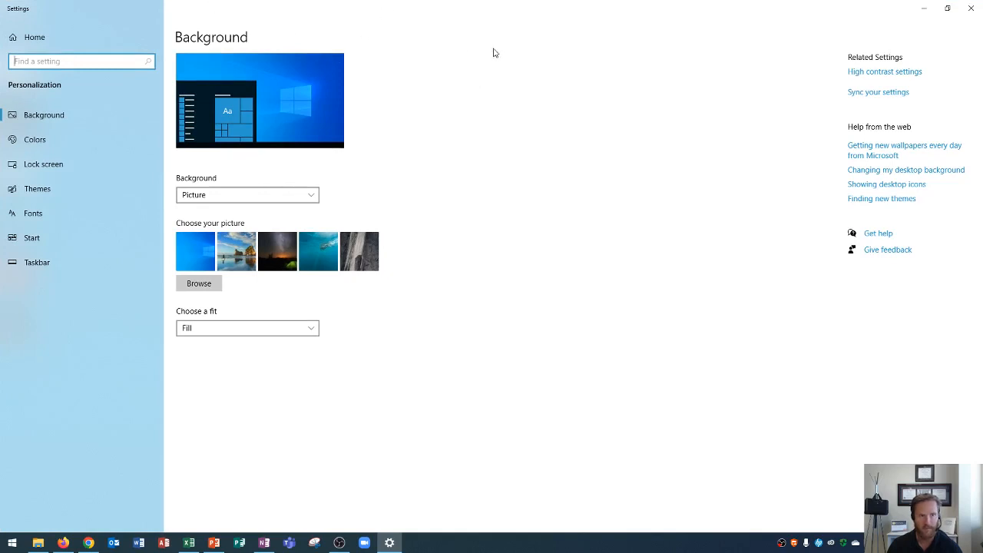
mouse_move(588, 59)
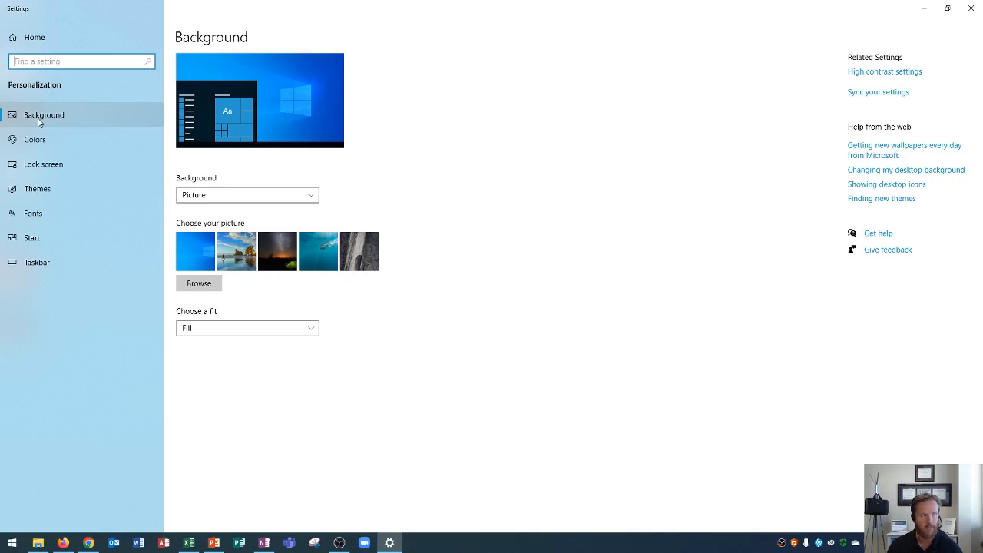
mouse_move(35, 140)
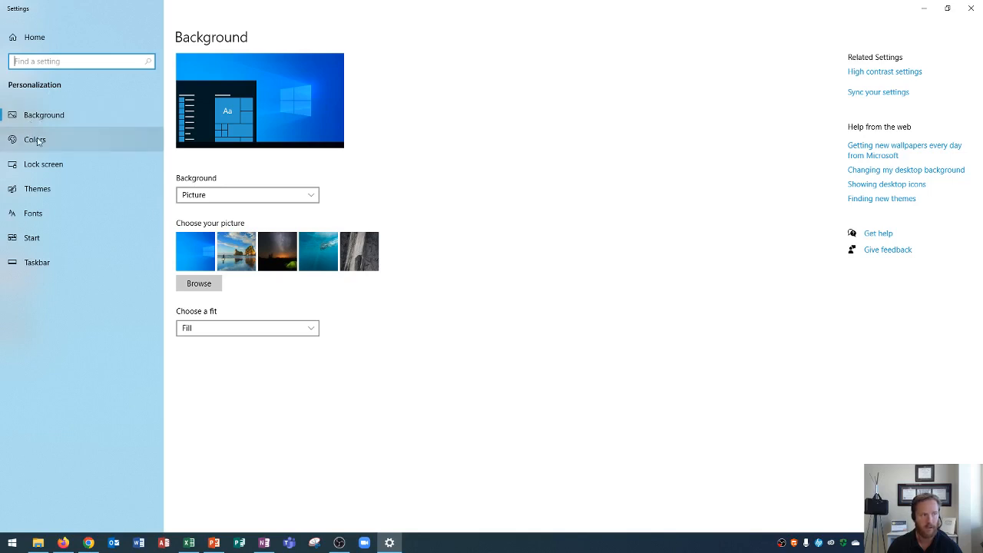
- Show the Colors page: Custom mode, dark Windows, light apps, transparency on
click(34, 139)
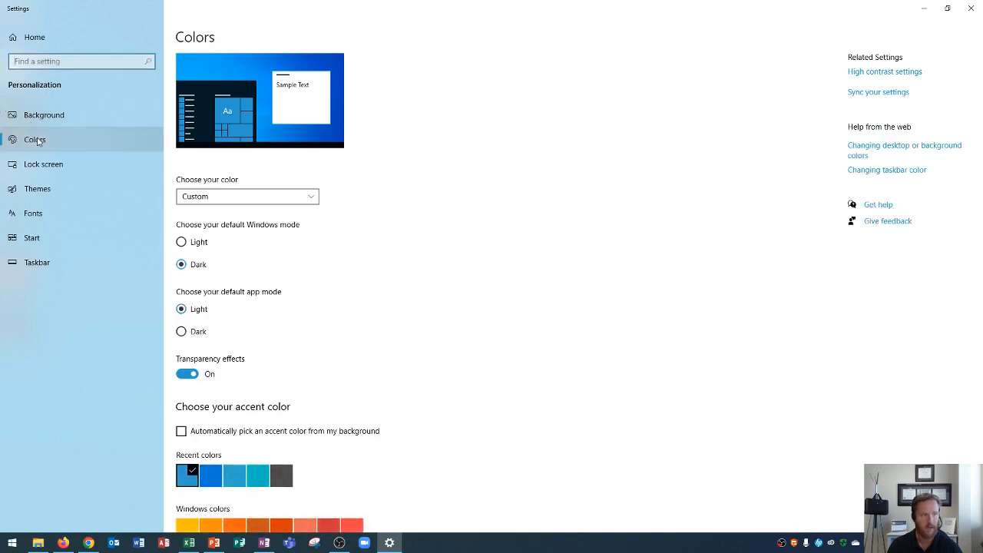
mouse_move(238, 136)
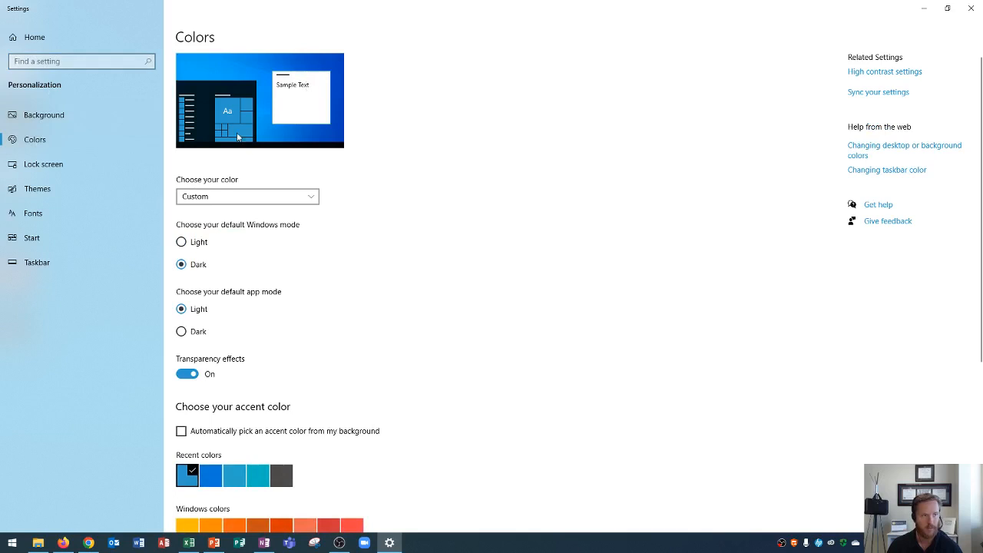
mouse_move(307, 83)
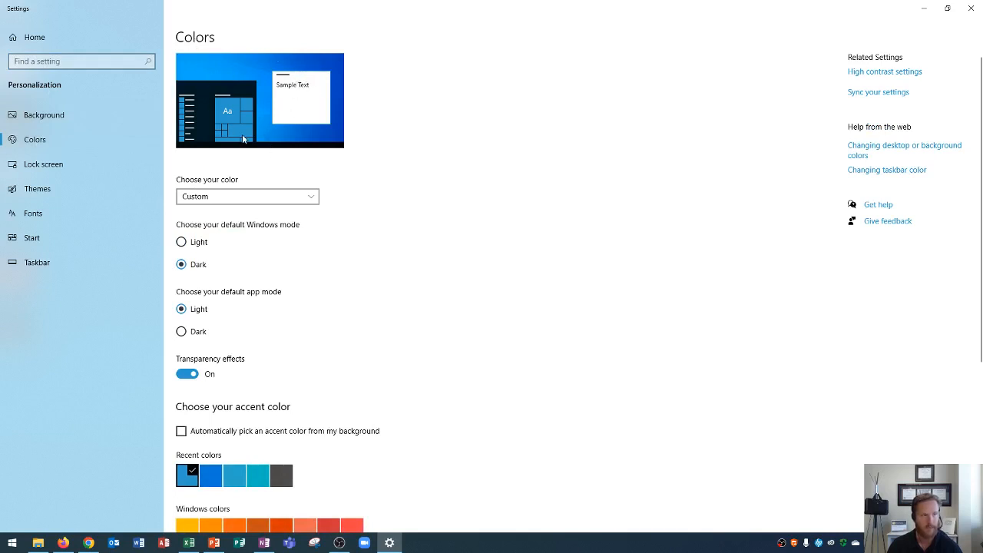
mouse_move(307, 125)
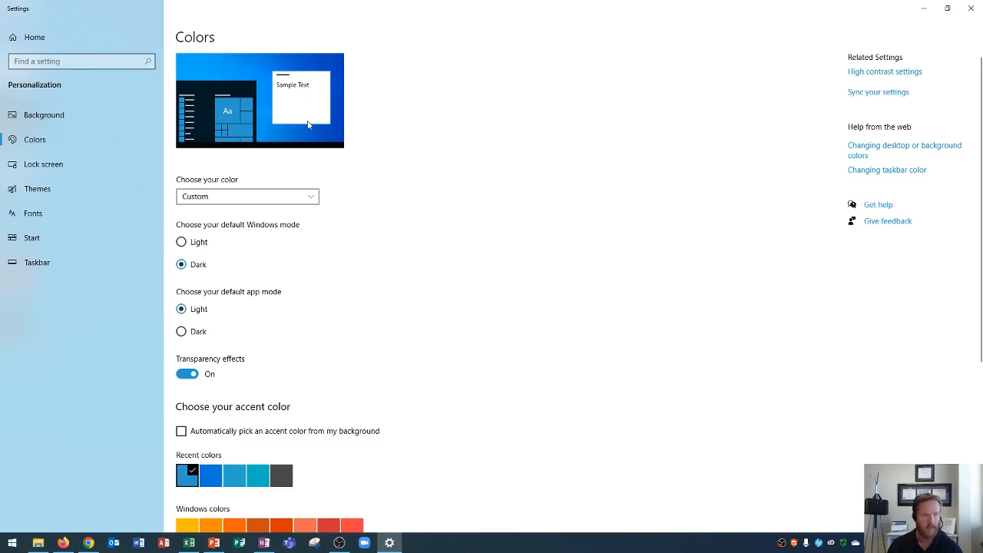
mouse_move(314, 127)
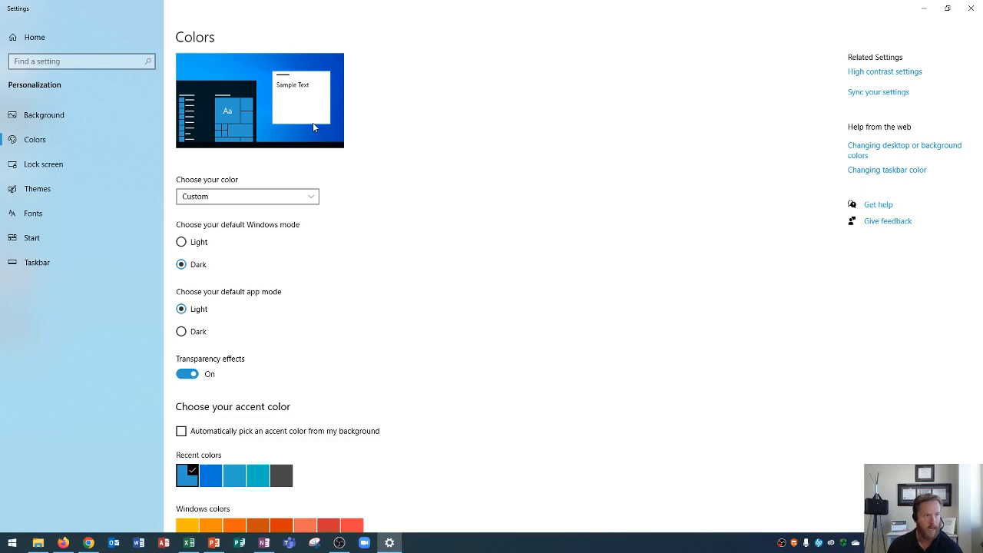
mouse_move(246, 150)
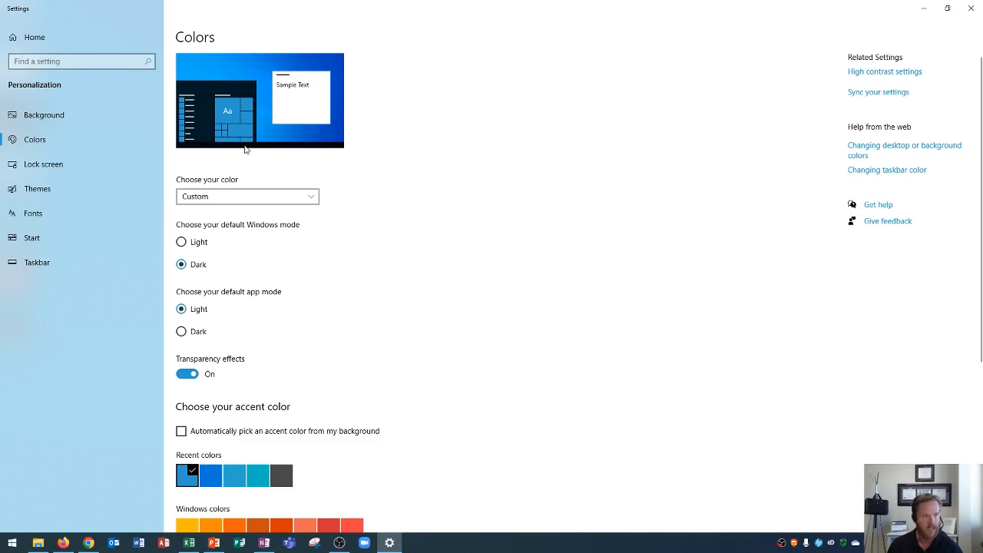
mouse_move(202, 145)
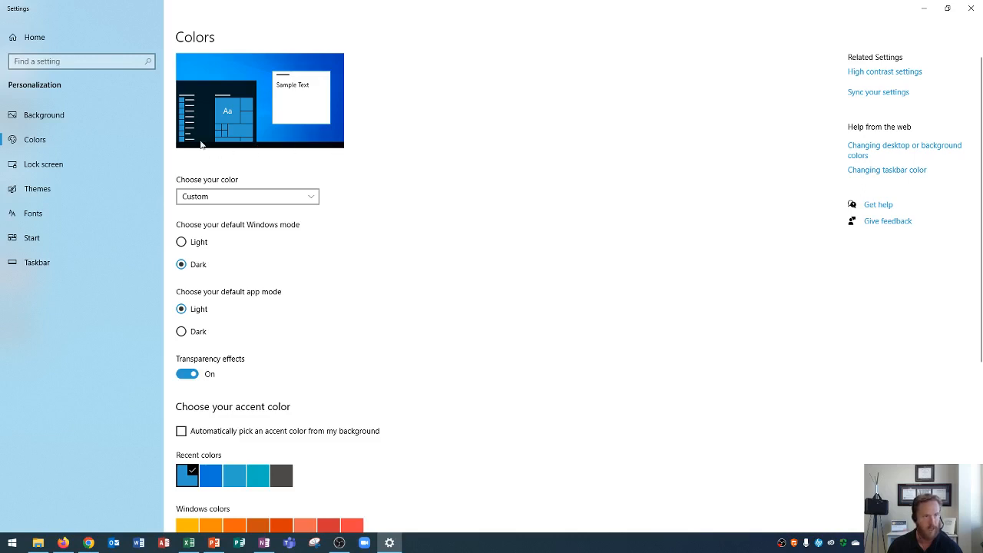
mouse_move(205, 136)
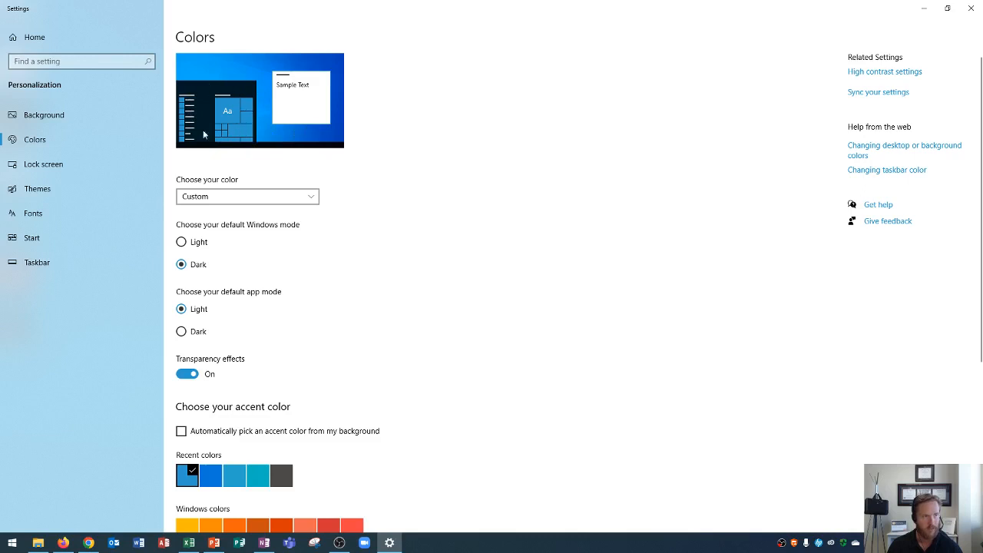
mouse_move(238, 62)
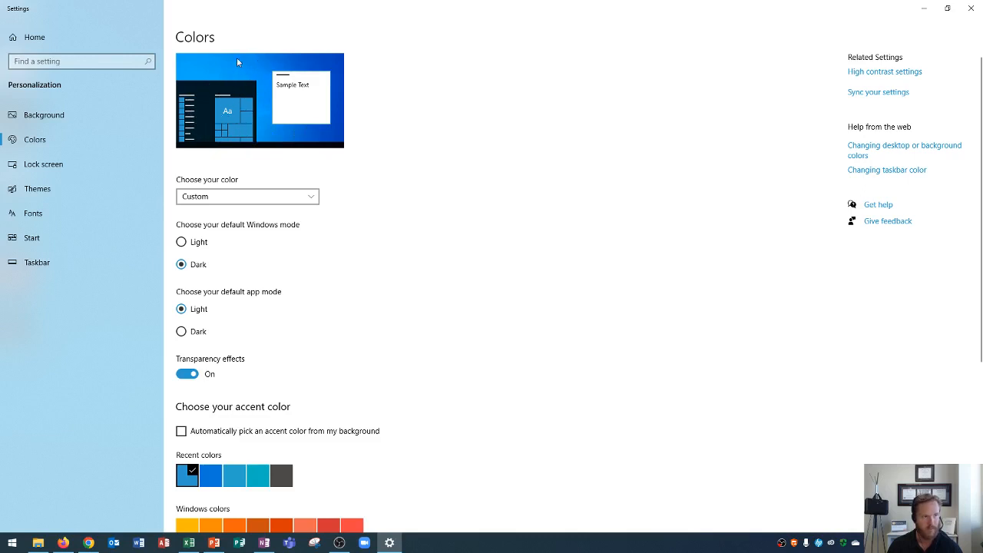
mouse_move(285, 111)
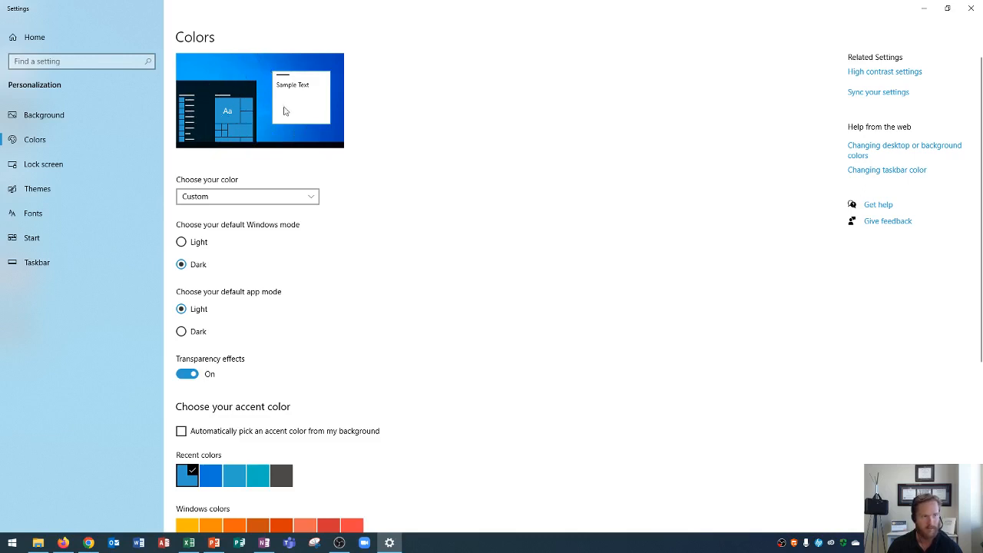
mouse_move(288, 93)
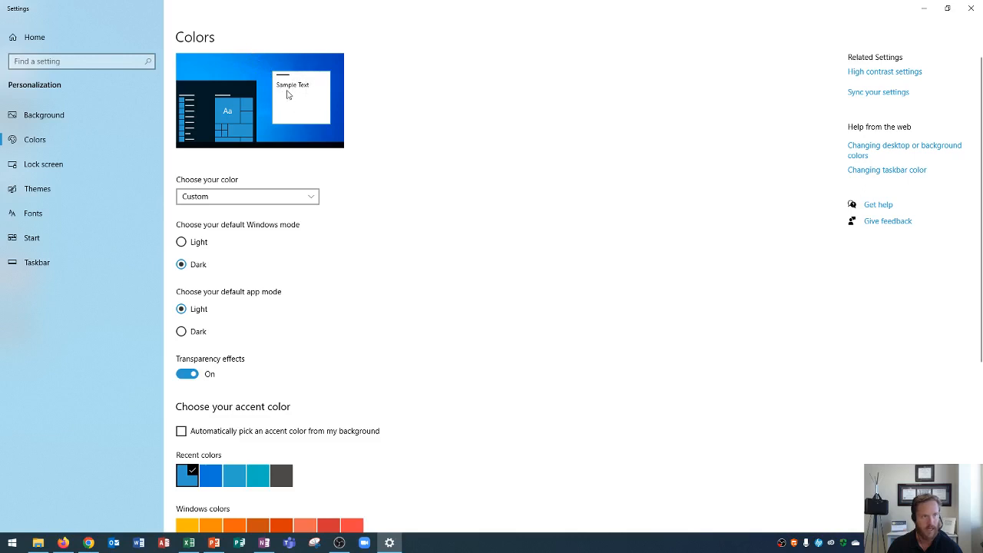
mouse_move(301, 95)
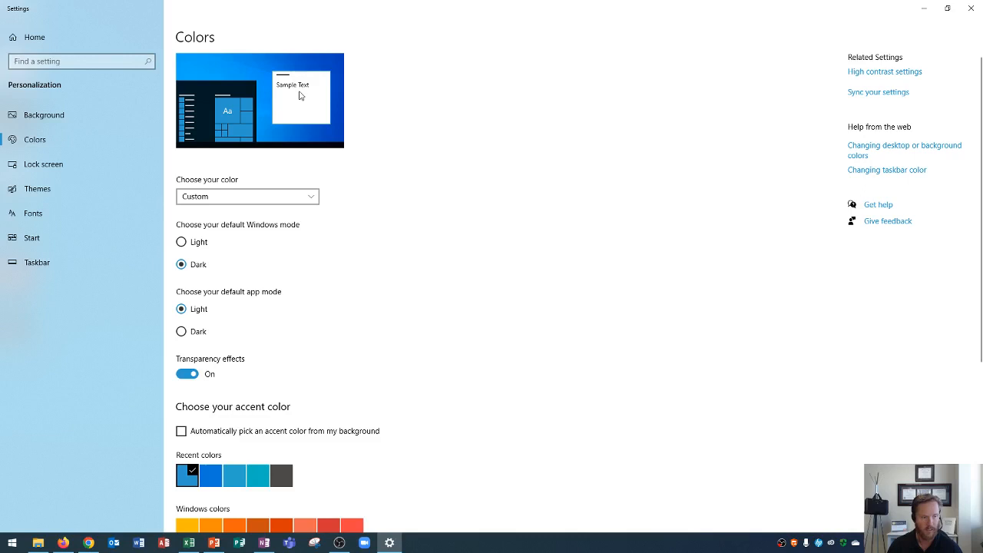
mouse_move(301, 91)
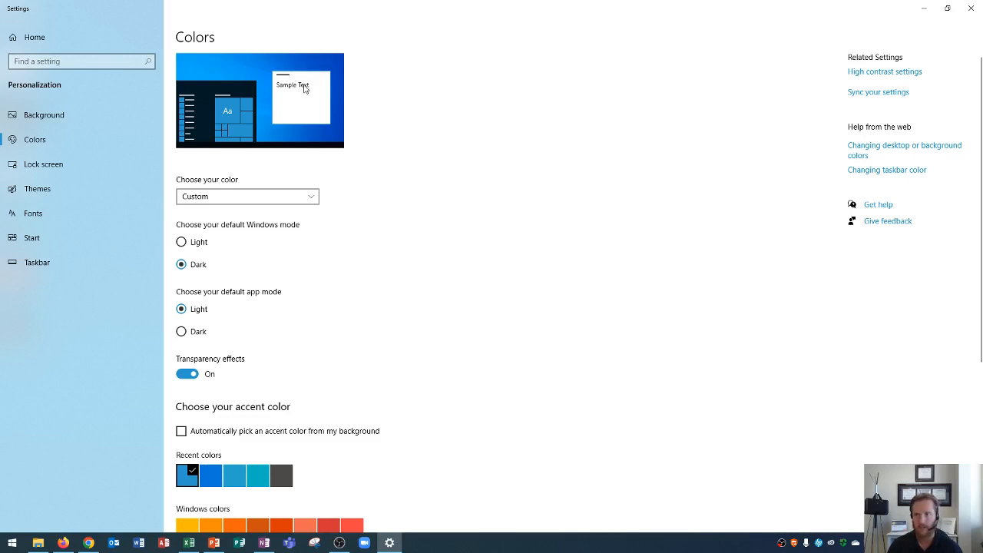
mouse_move(185, 184)
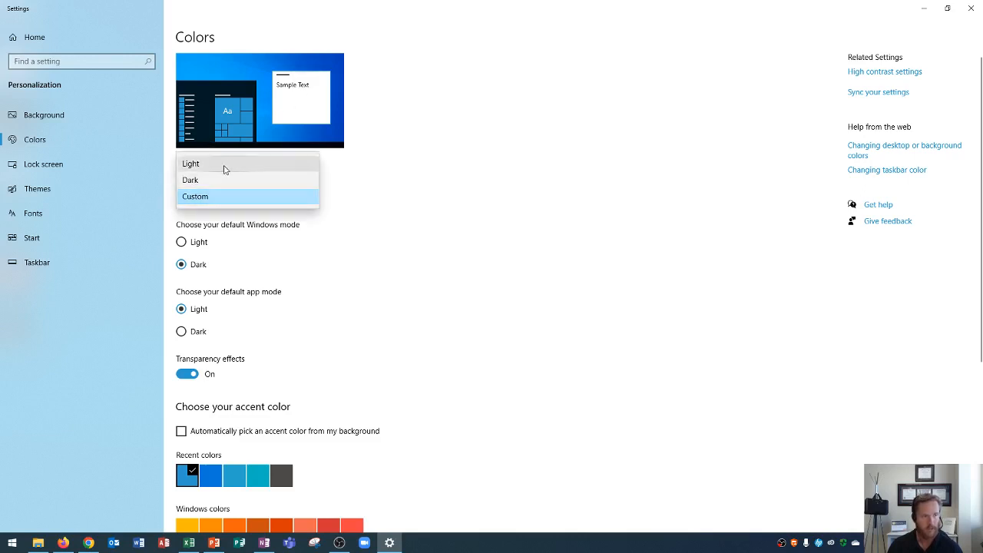
mouse_move(277, 126)
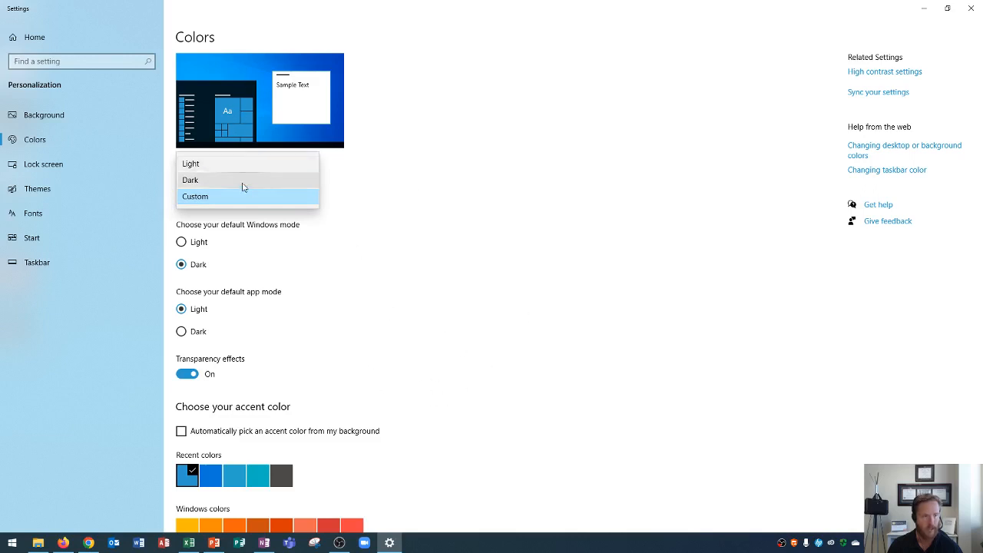
mouse_move(229, 164)
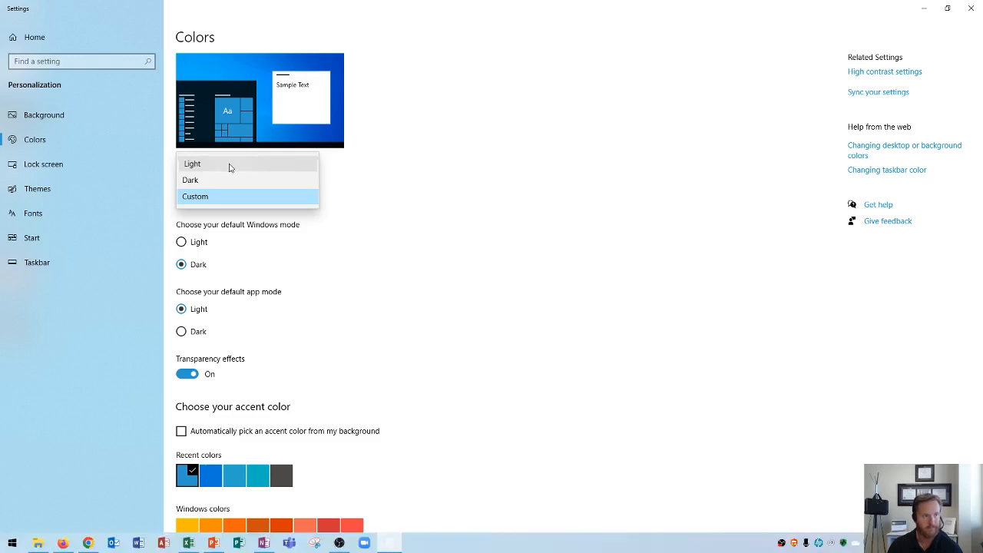
- Switch the colour choice to Light, keeping transparency on
click(192, 164)
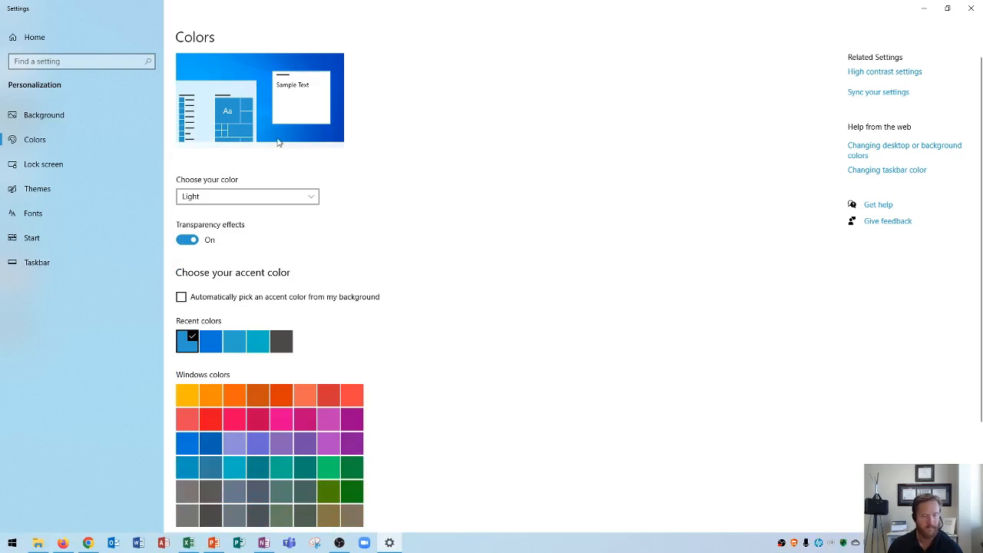
mouse_move(491, 536)
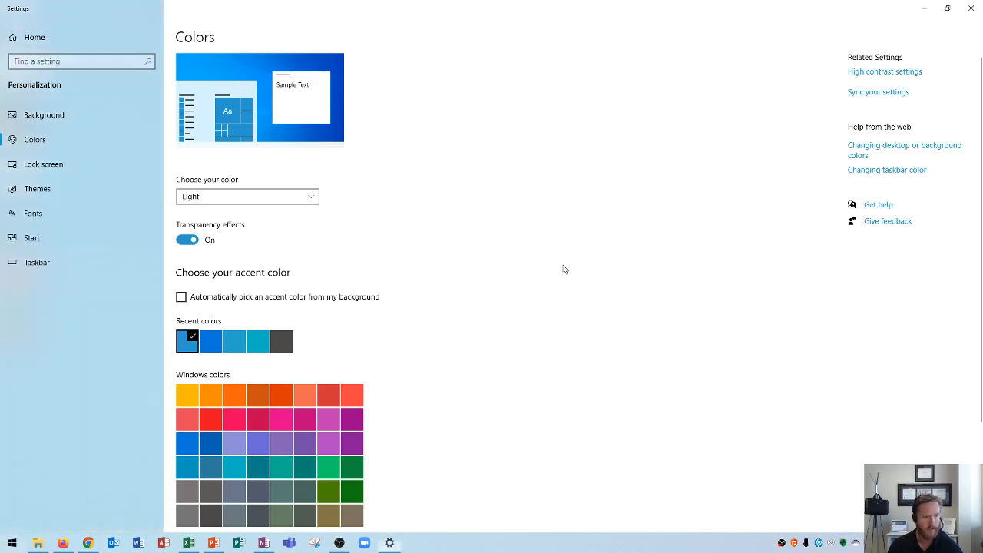
mouse_move(606, 47)
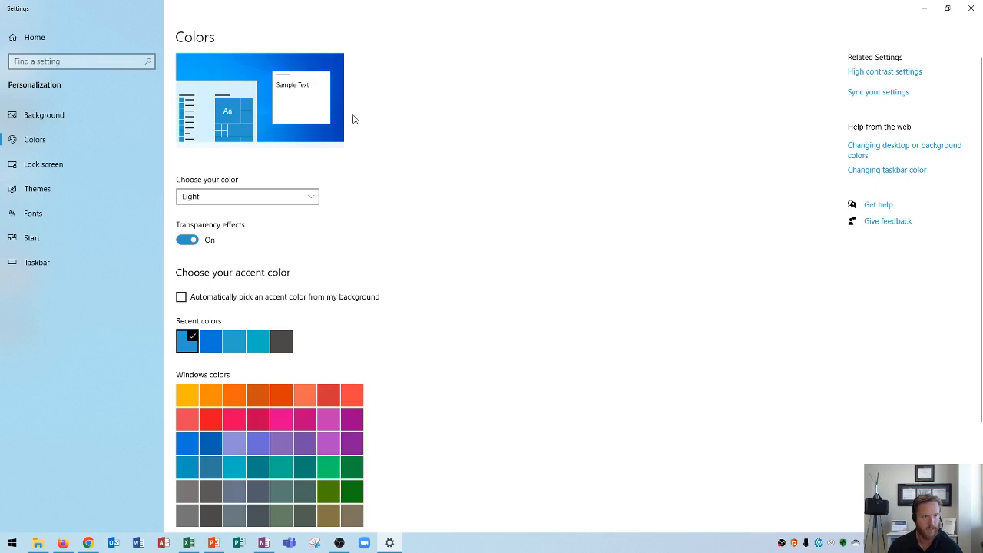
mouse_move(453, 118)
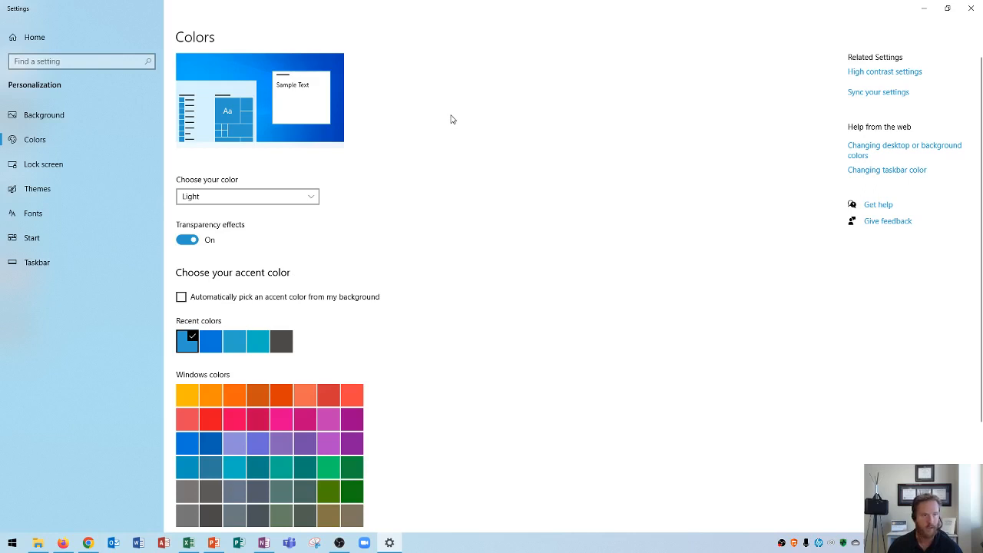
- Change 'Choose your color' from Light to Dark
click(247, 196)
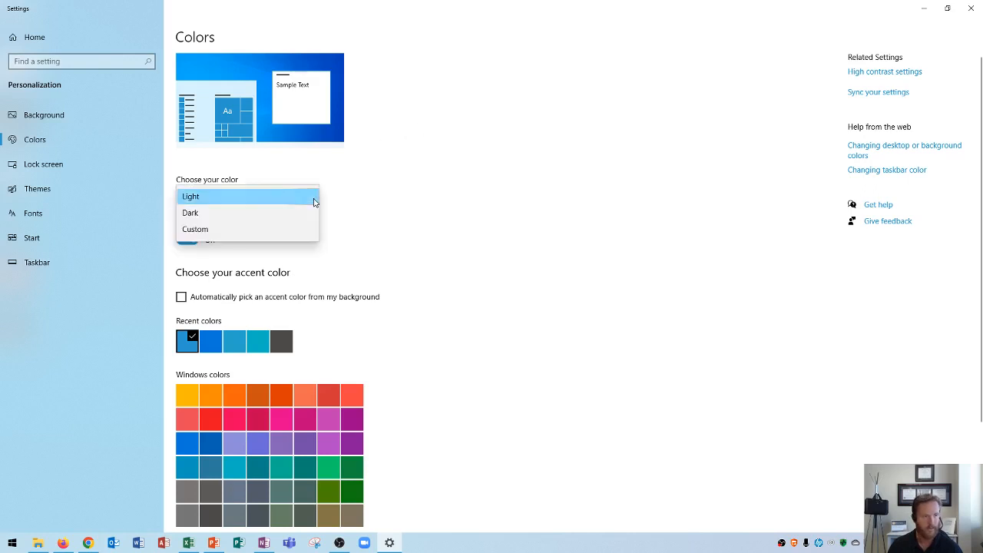
mouse_move(193, 213)
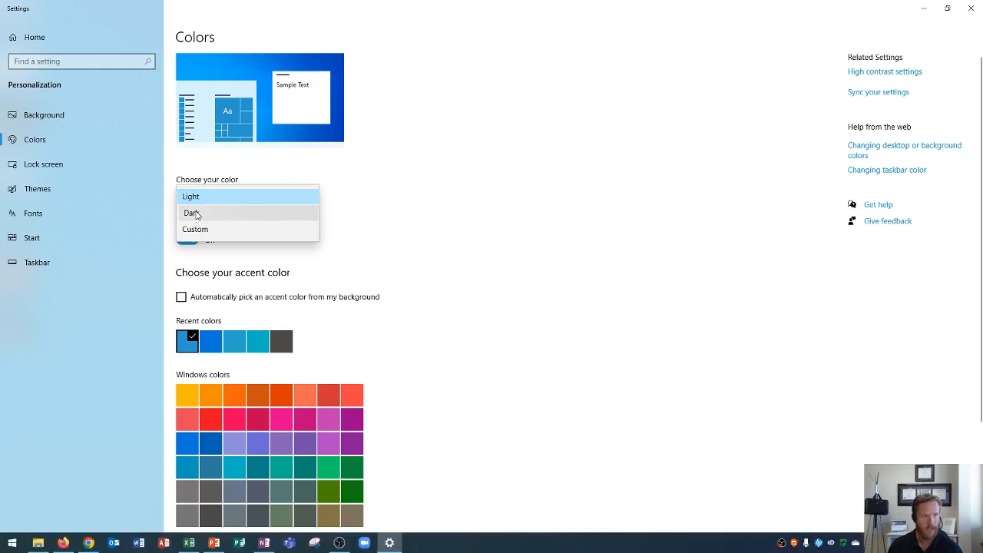
click(192, 213)
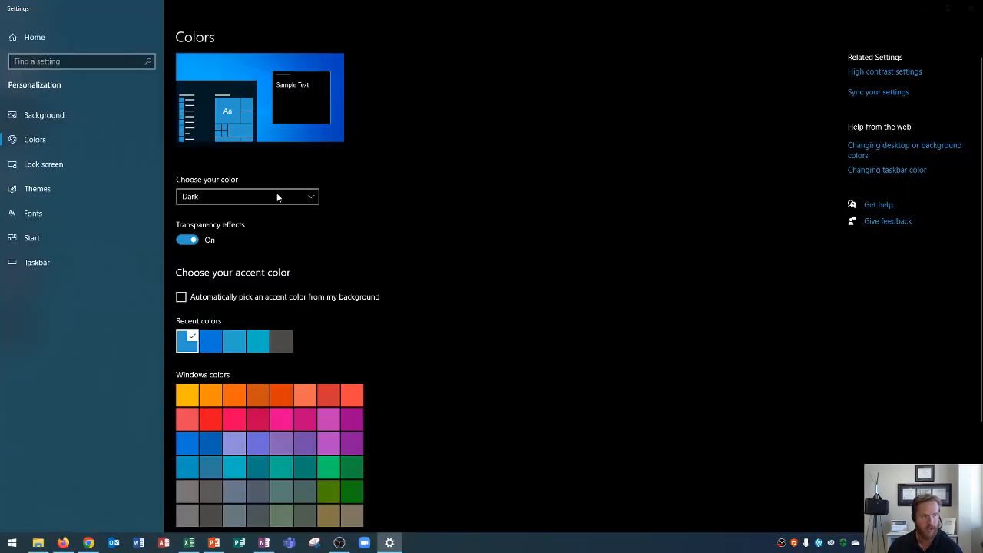
mouse_move(459, 167)
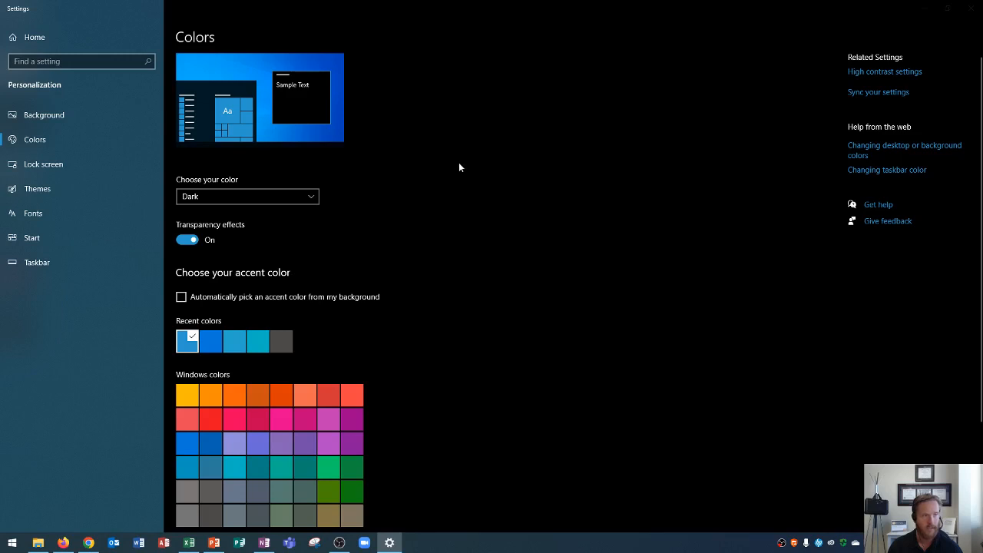
mouse_move(272, 151)
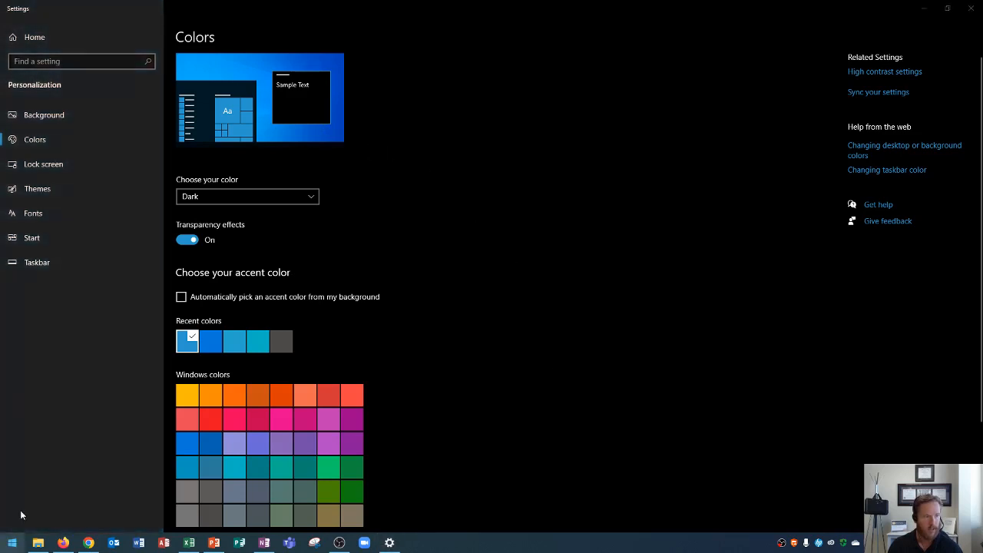
mouse_move(579, 235)
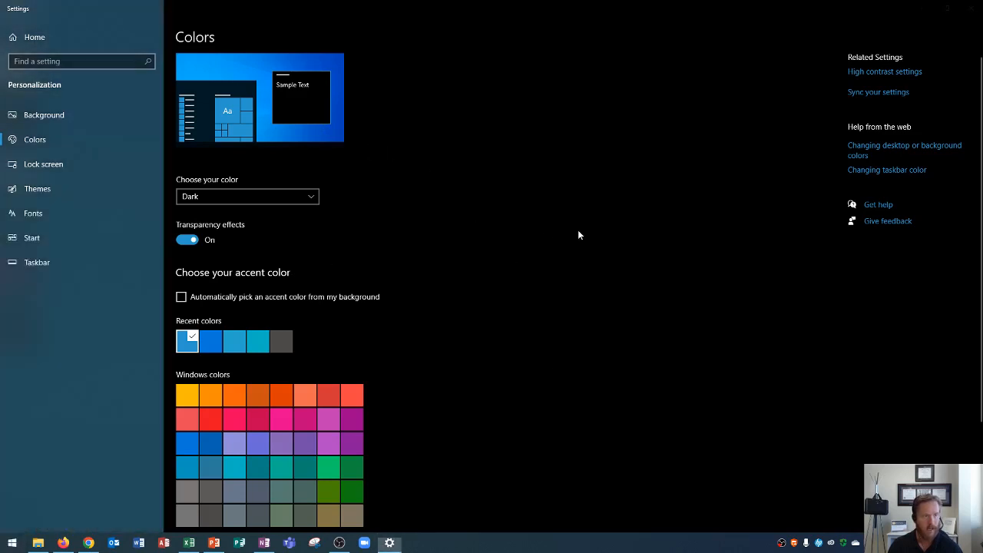
mouse_move(514, 95)
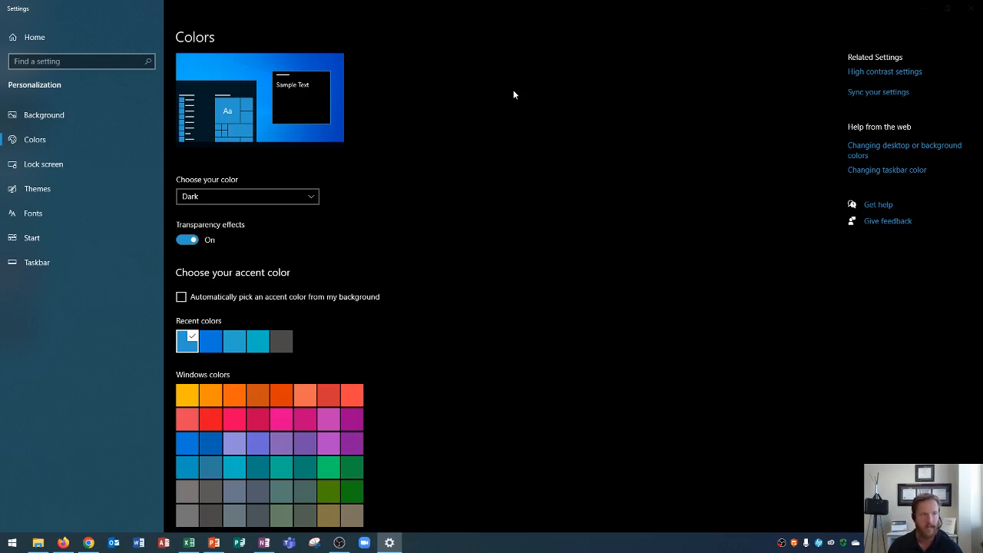
mouse_move(253, 179)
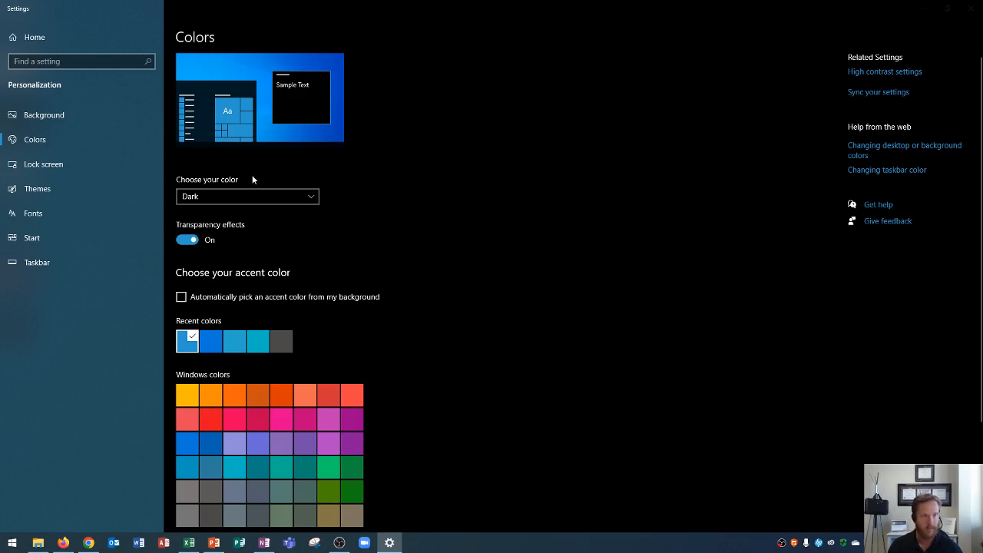
mouse_move(376, 199)
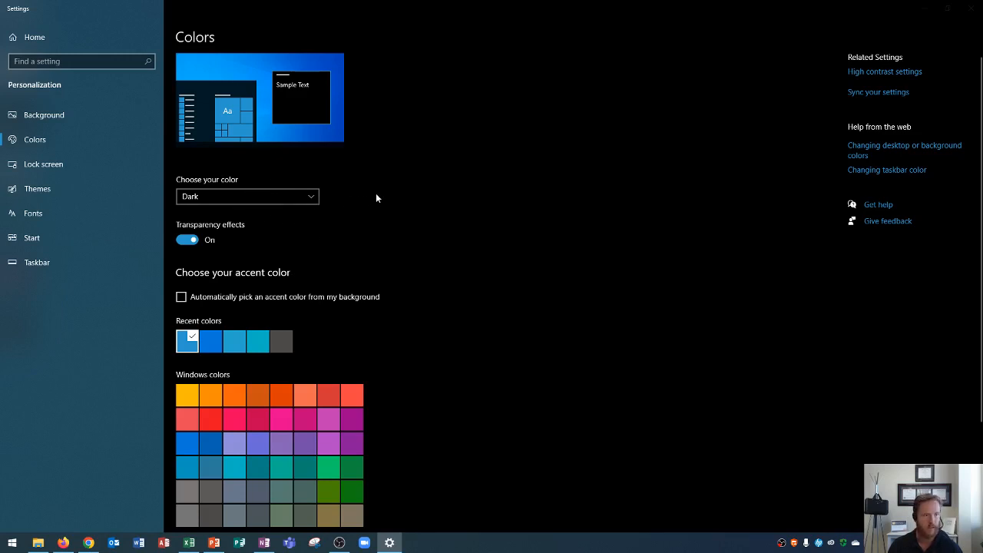
mouse_move(408, 170)
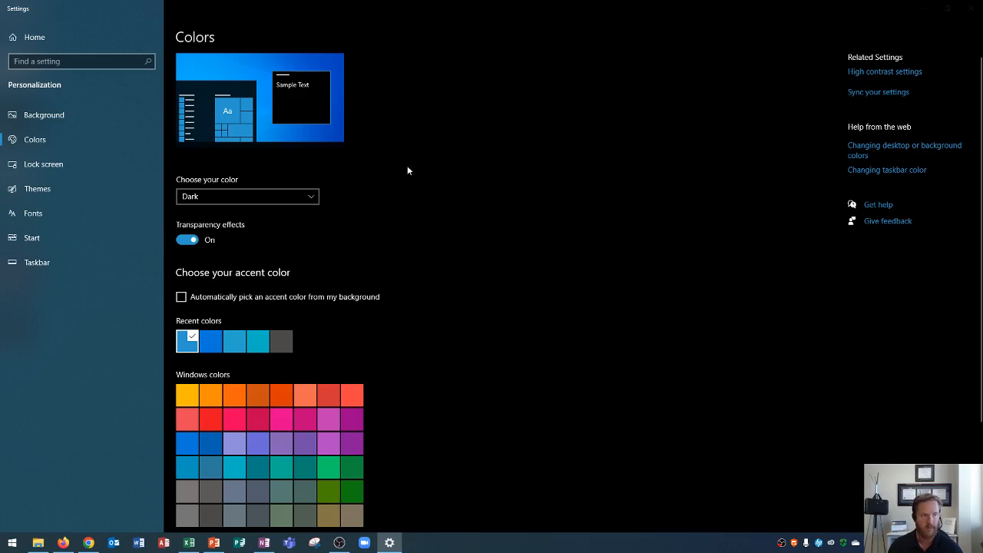
- Choose the Custom colour scheme and set the default Windows mode to Light
click(246, 196)
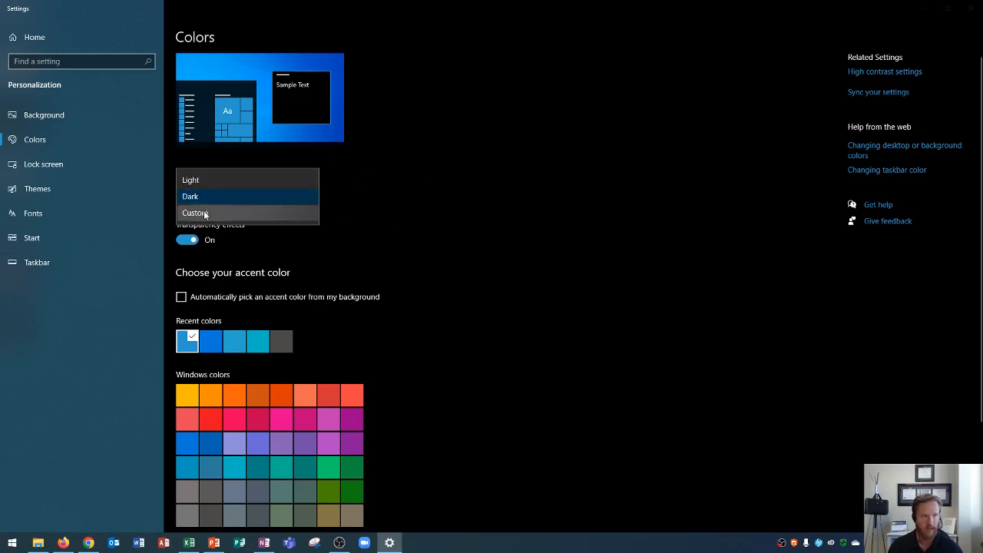
click(195, 212)
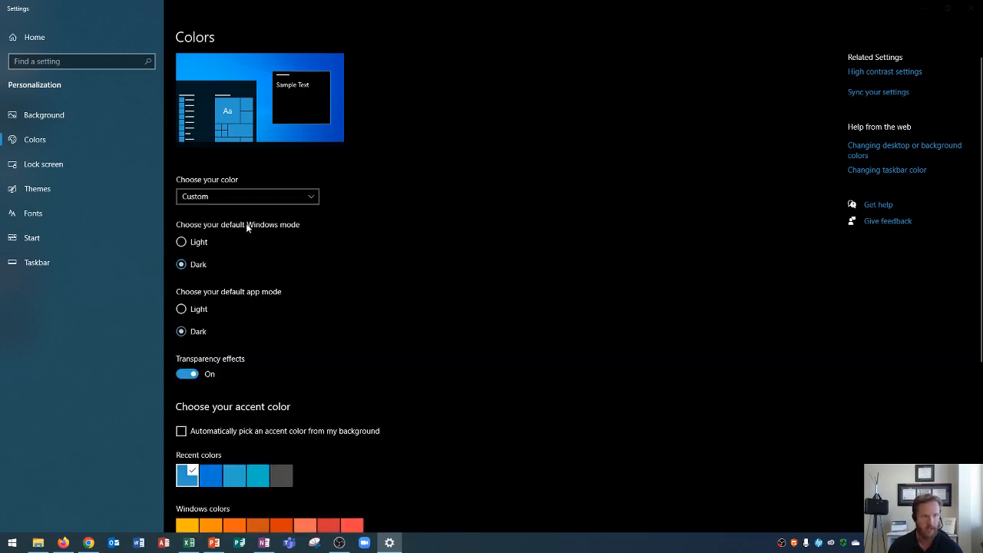
mouse_move(217, 255)
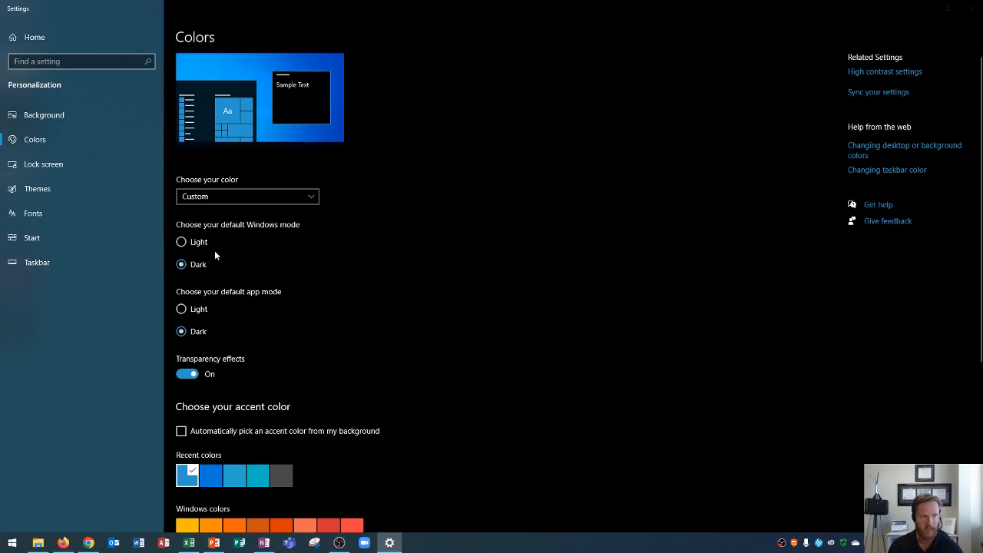
mouse_move(227, 249)
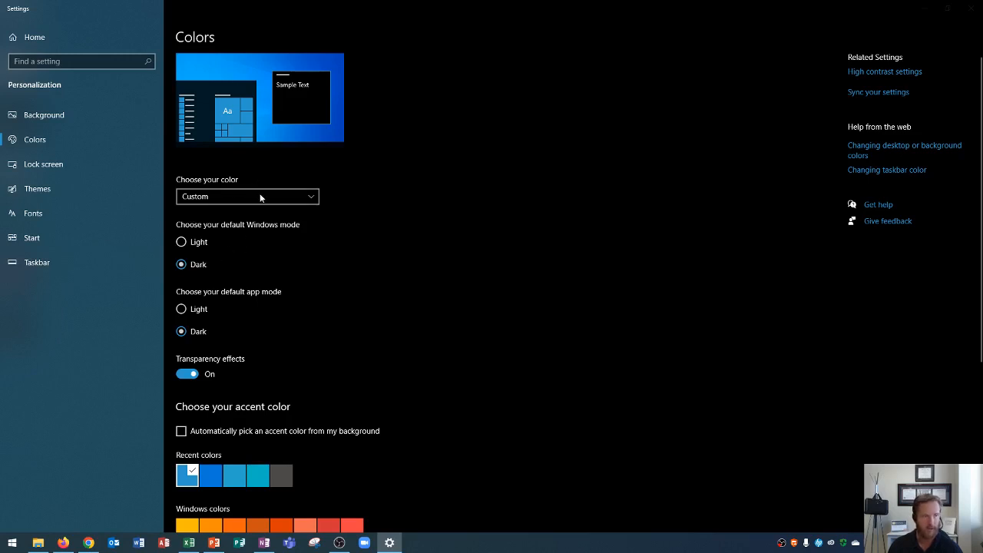
mouse_move(223, 231)
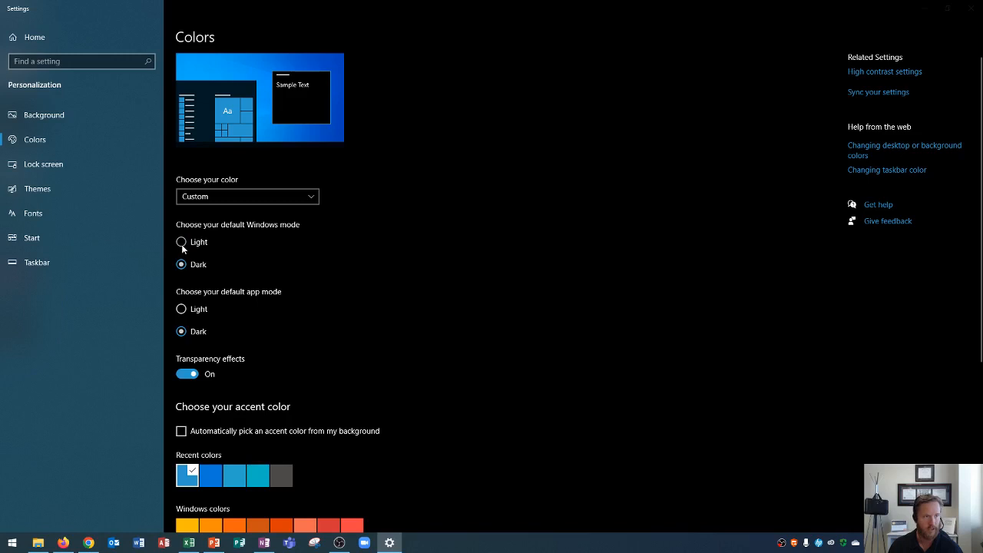
click(182, 242)
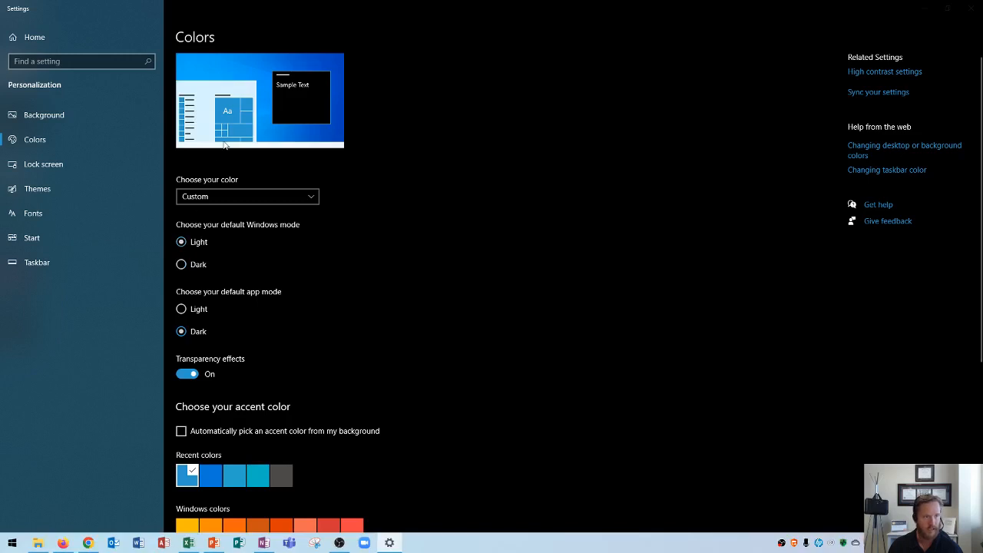
mouse_move(288, 102)
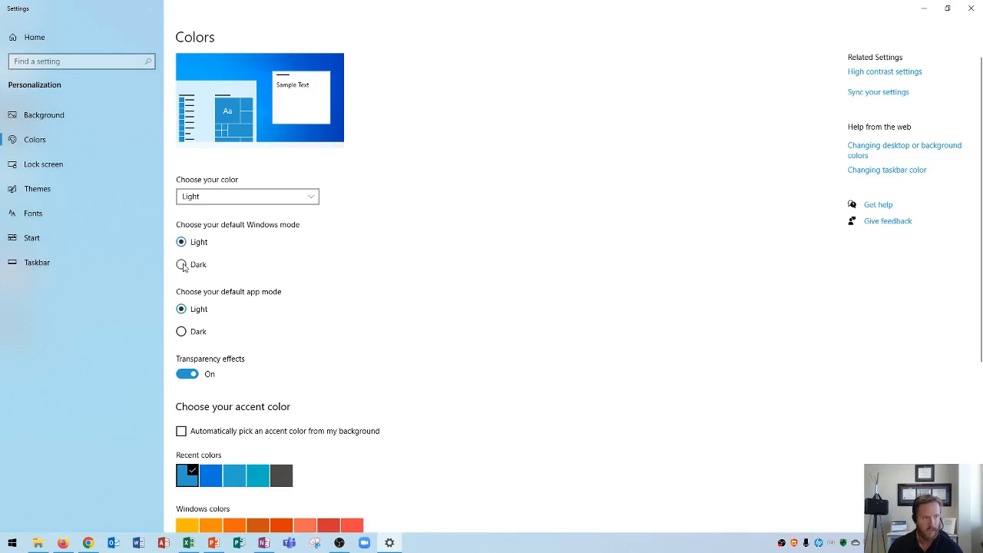
- Set Windows mode to Dark and app mode to Light, after briefly trying Dark apps
click(181, 265)
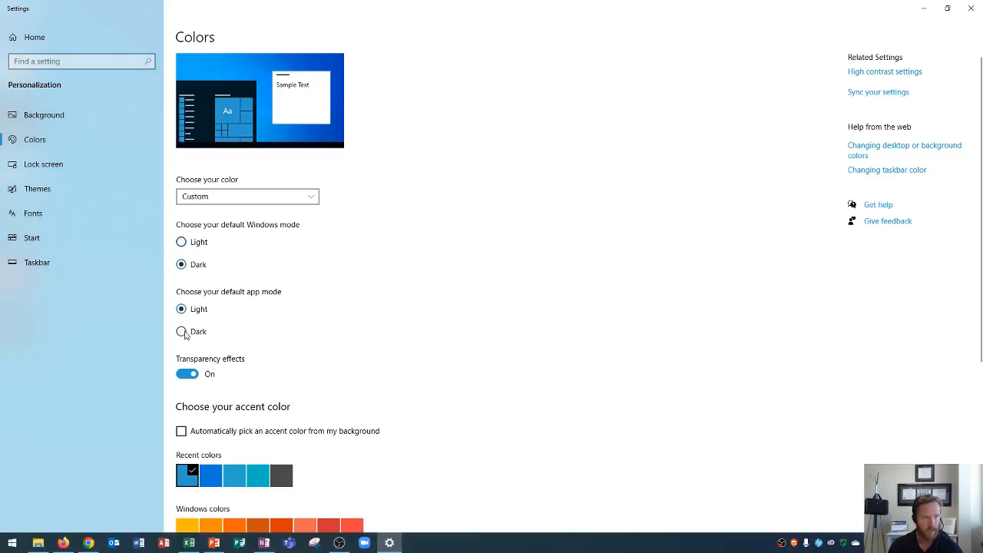
click(182, 331)
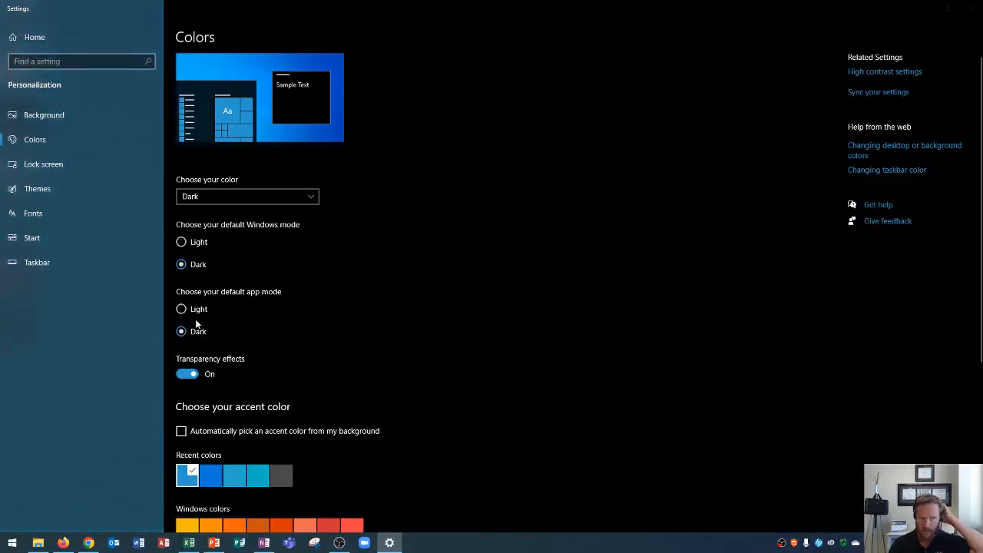
mouse_move(209, 194)
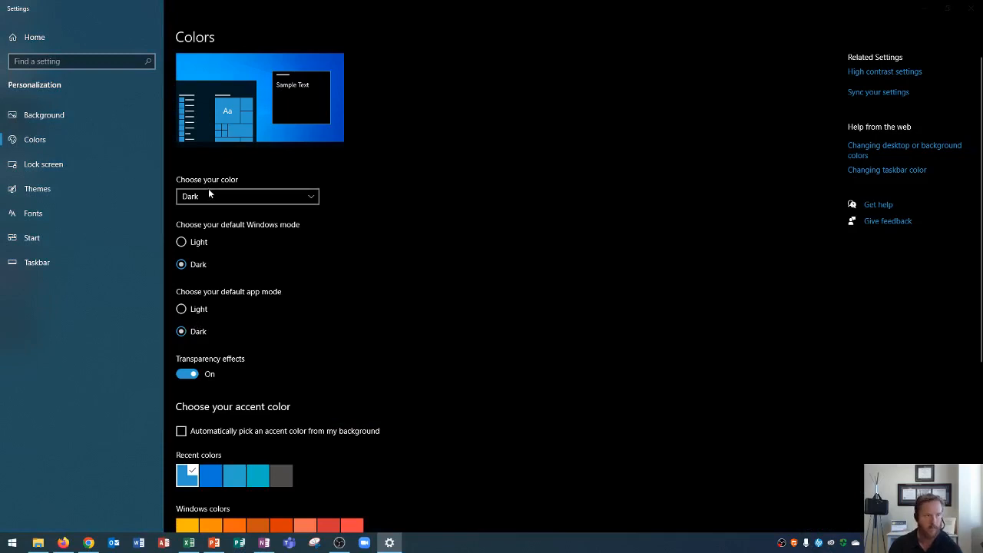
mouse_move(262, 308)
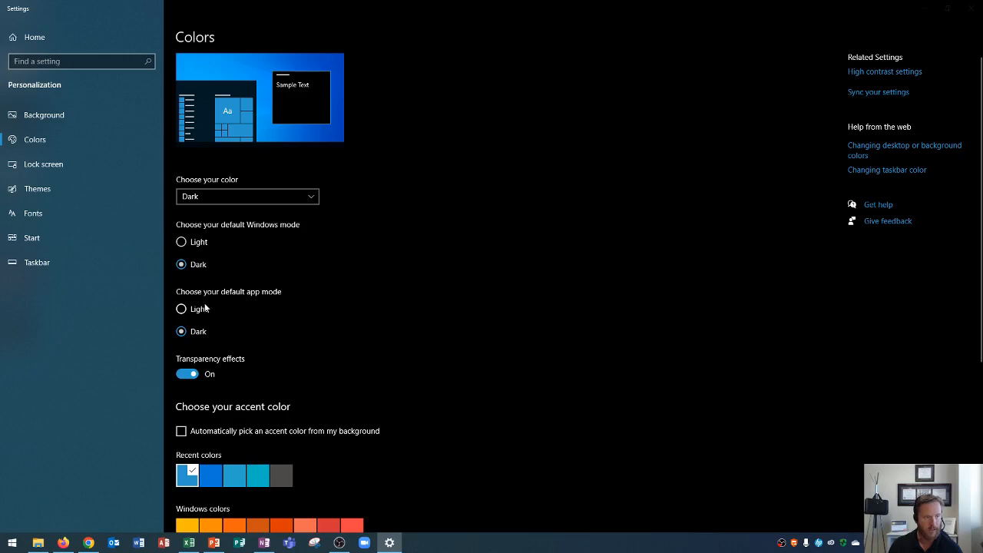
mouse_move(182, 311)
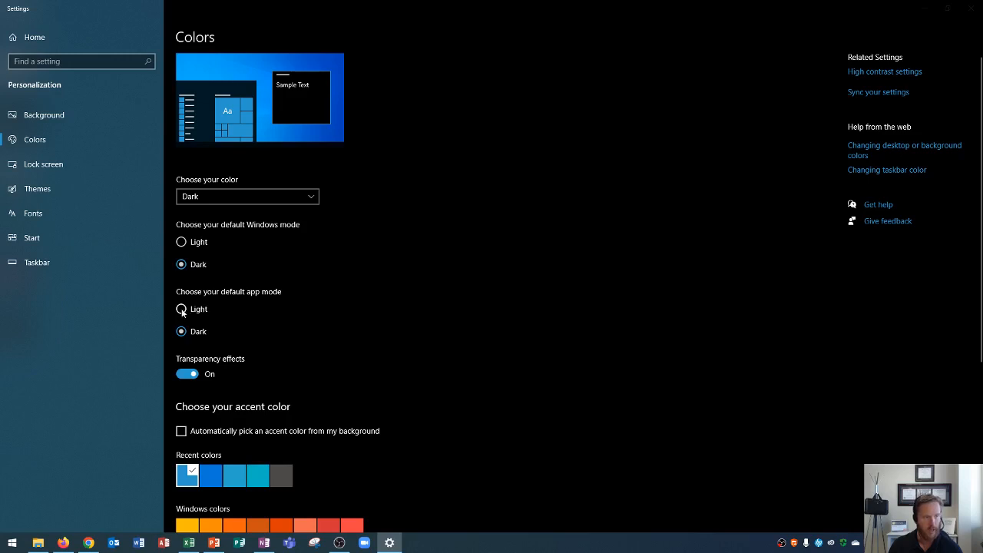
click(181, 309)
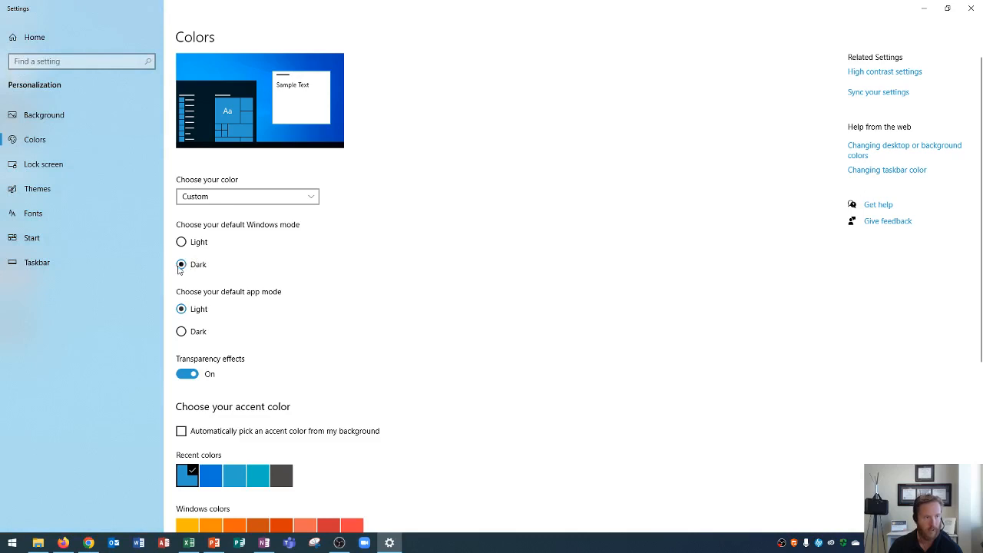
mouse_move(198, 254)
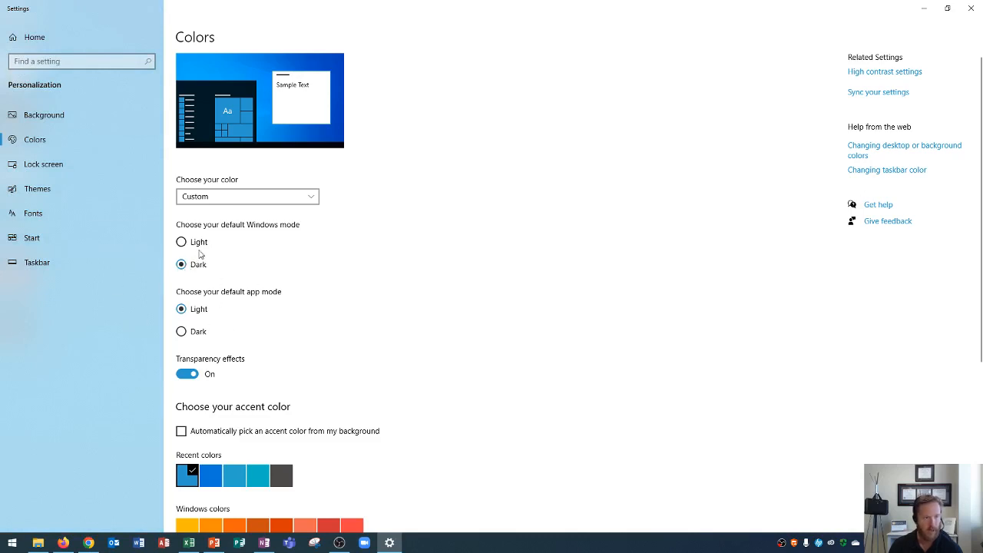
mouse_move(523, 523)
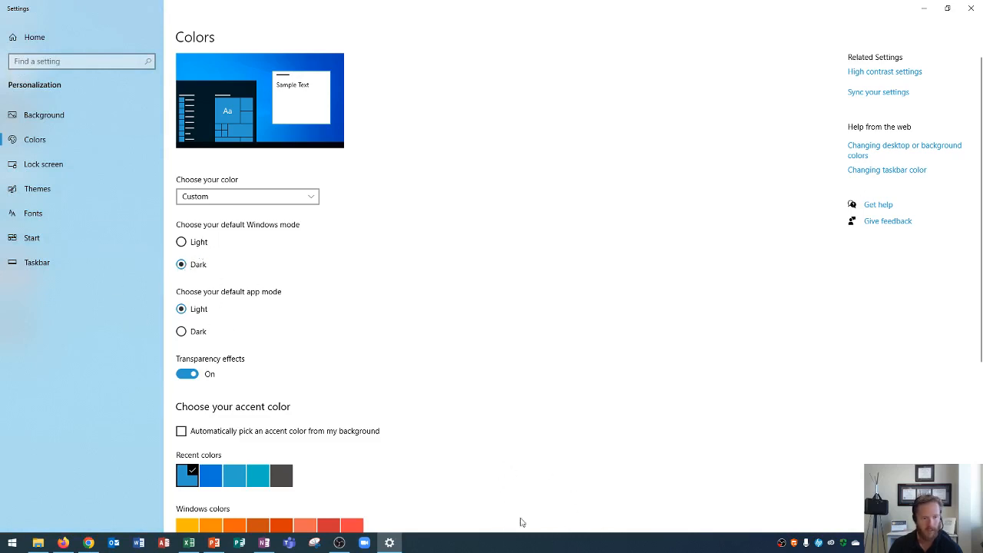
mouse_move(641, 458)
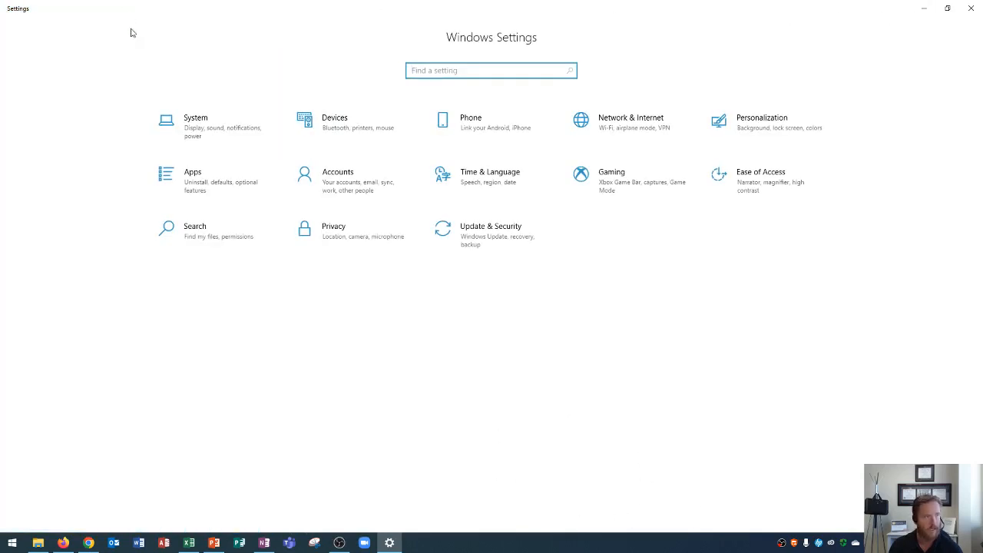
- Reopen Settings and return to the Personalization Colors page
click(971, 9)
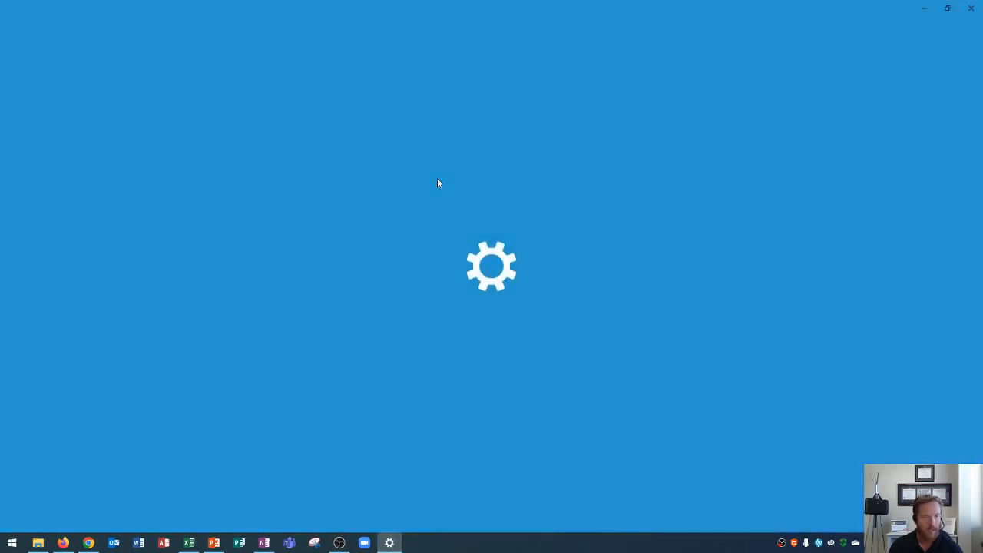
click(390, 543)
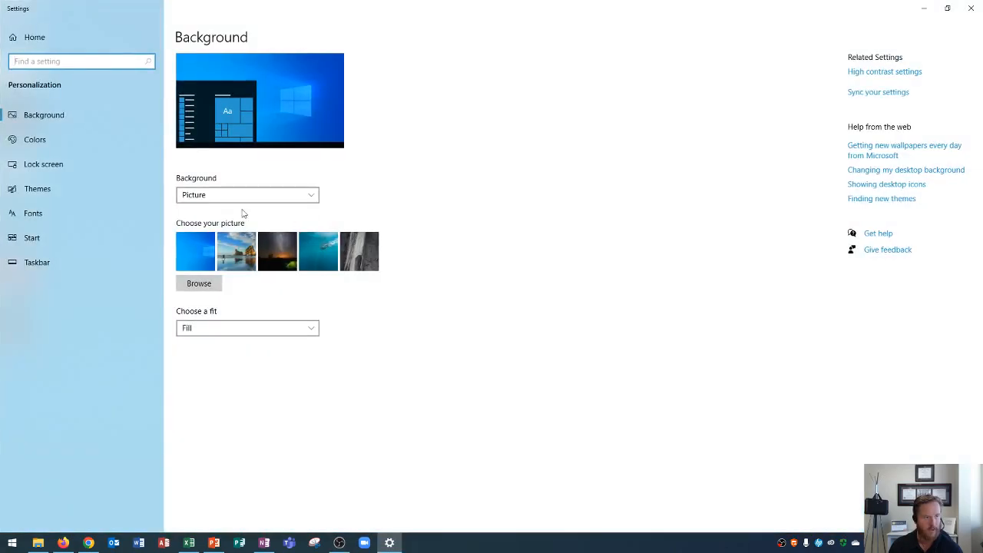
click(35, 139)
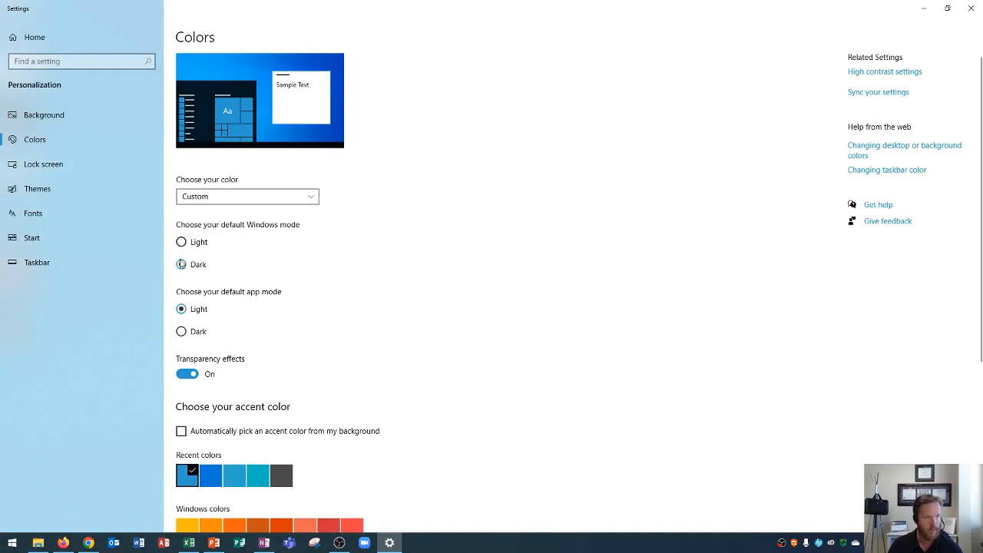
- Set the default Windows mode to Dark, then toggle transparency effects off and on again
click(182, 264)
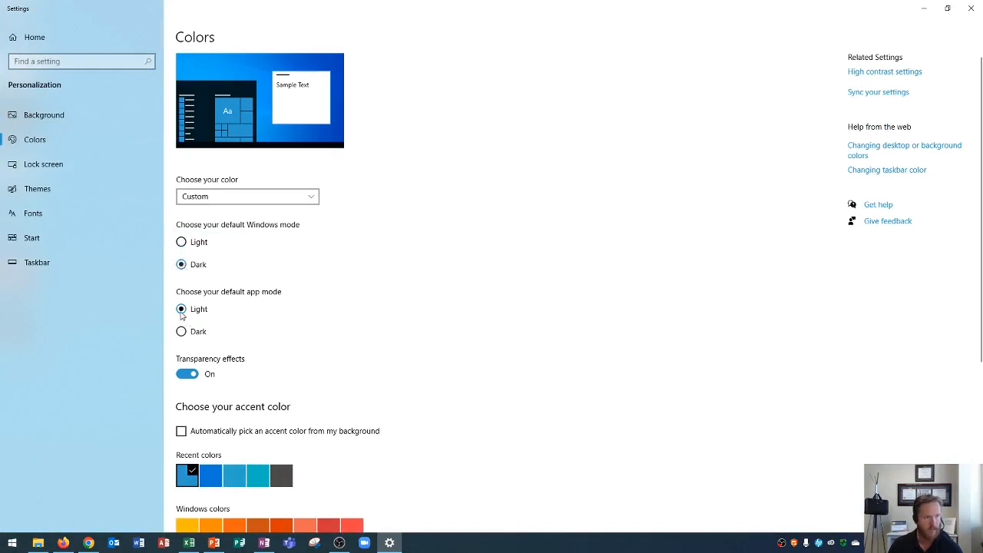
scroll(down, 3)
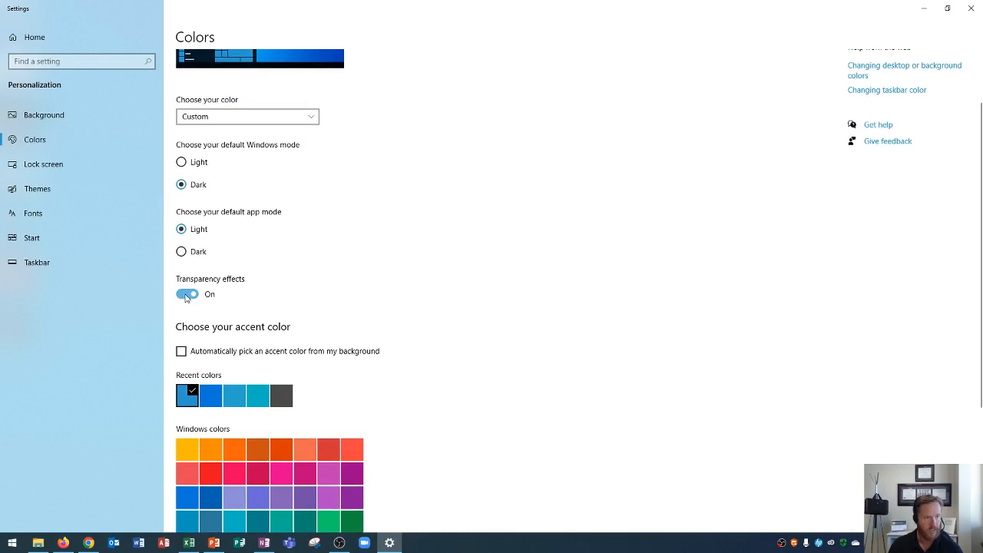
mouse_move(192, 298)
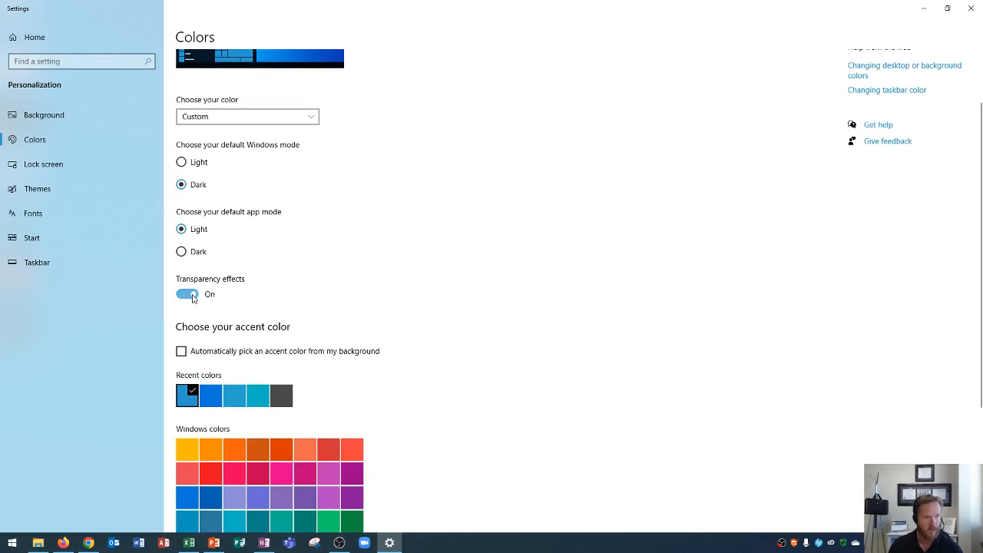
click(186, 294)
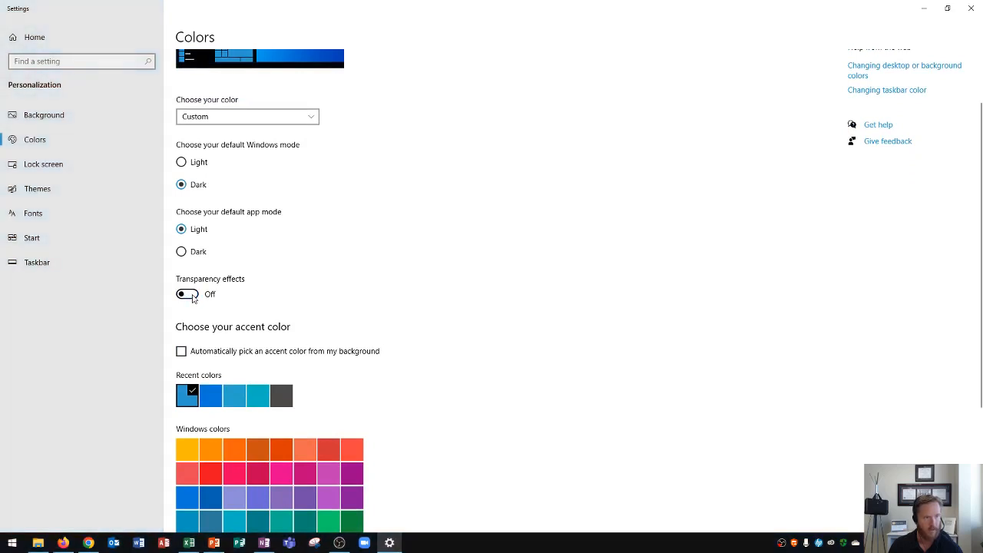
mouse_move(676, 455)
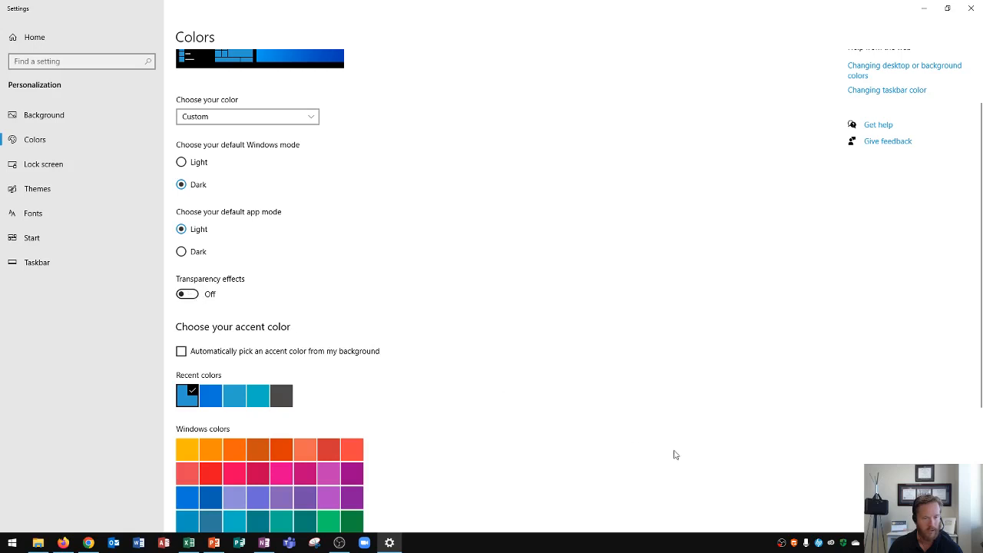
mouse_move(450, 526)
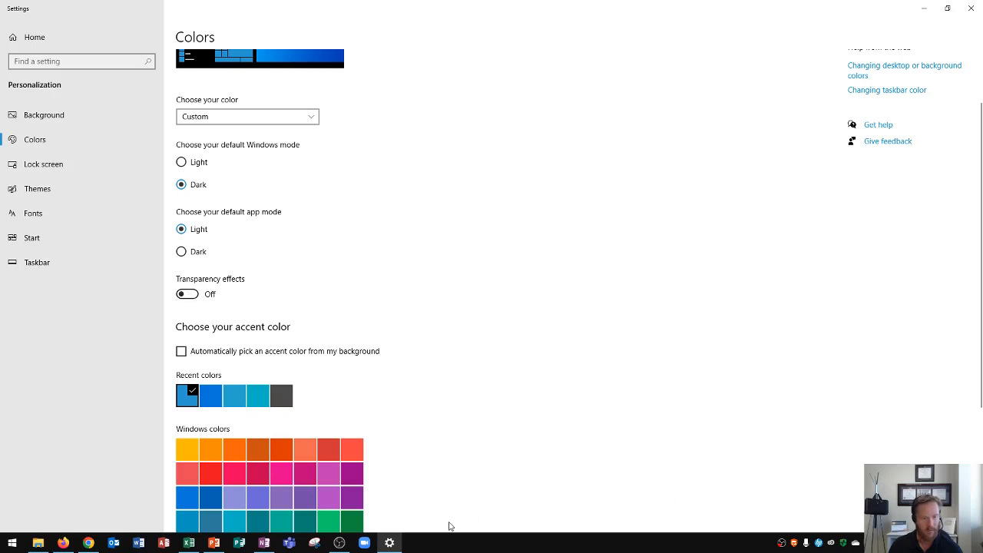
mouse_move(483, 530)
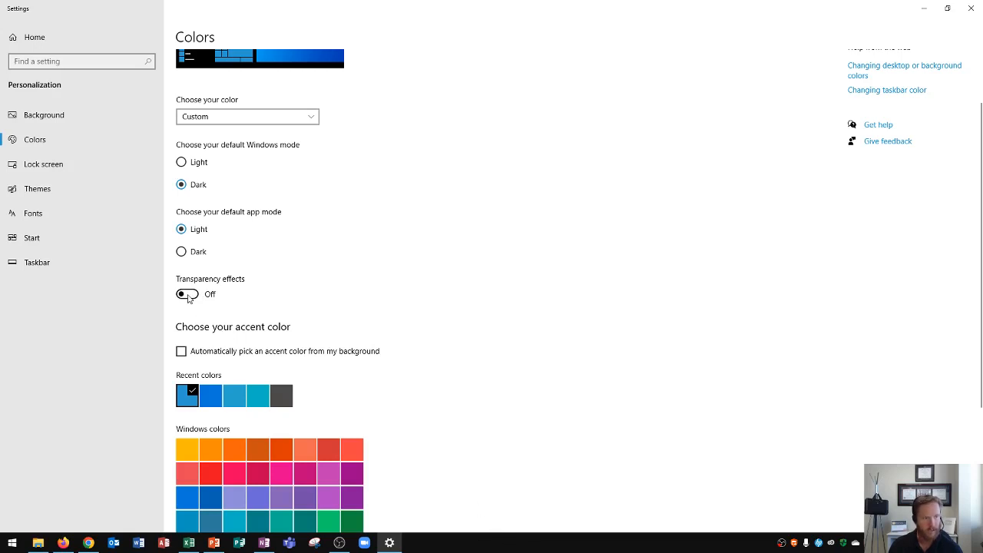
click(188, 294)
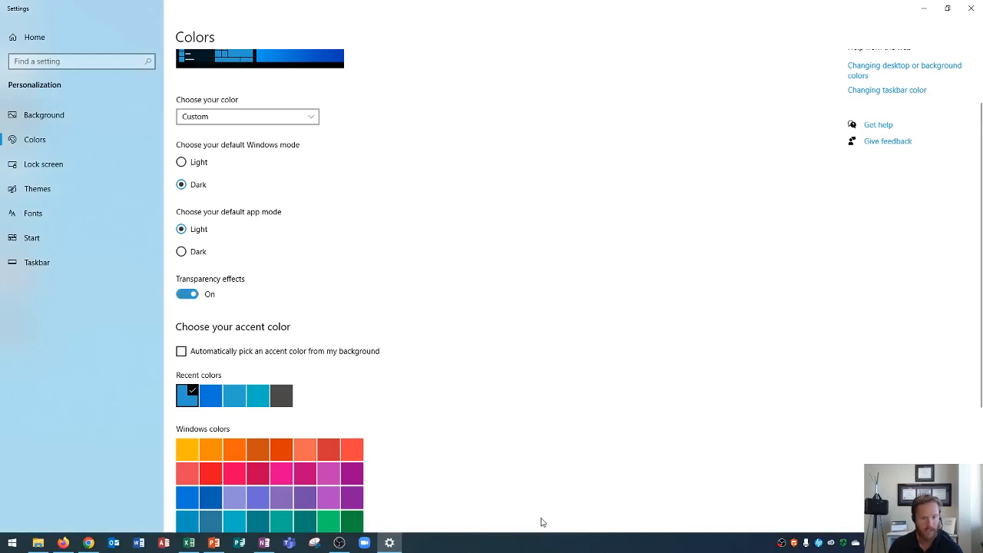
mouse_move(489, 521)
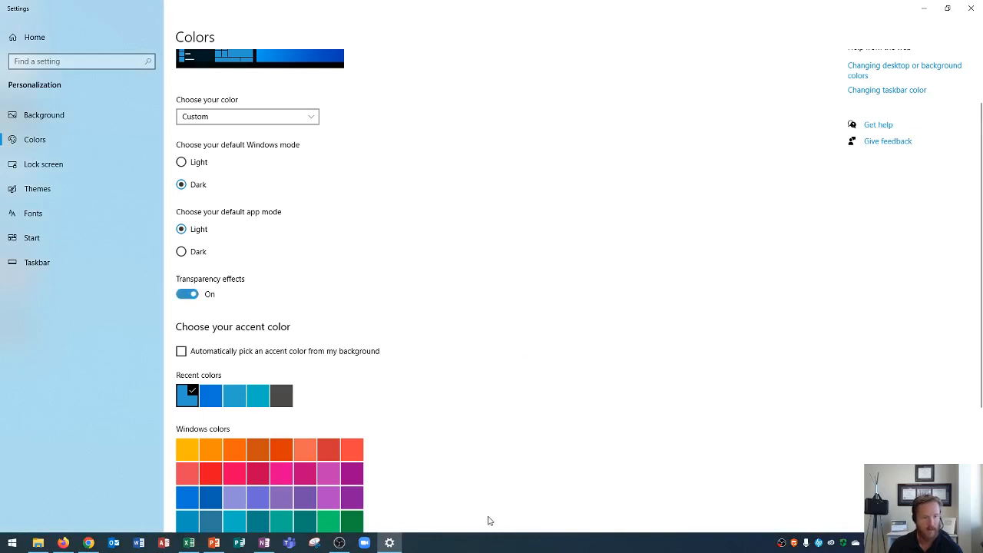
mouse_move(485, 443)
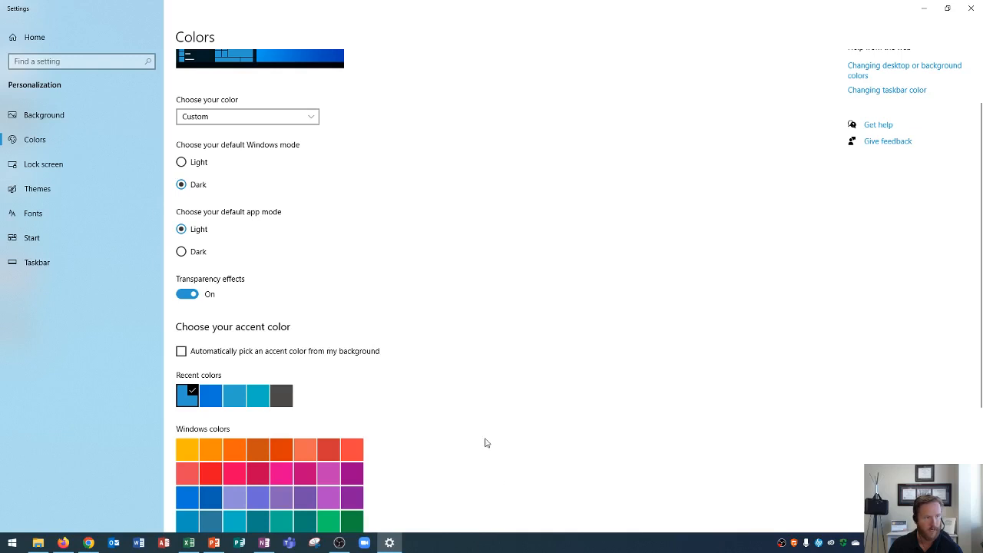
click(11, 543)
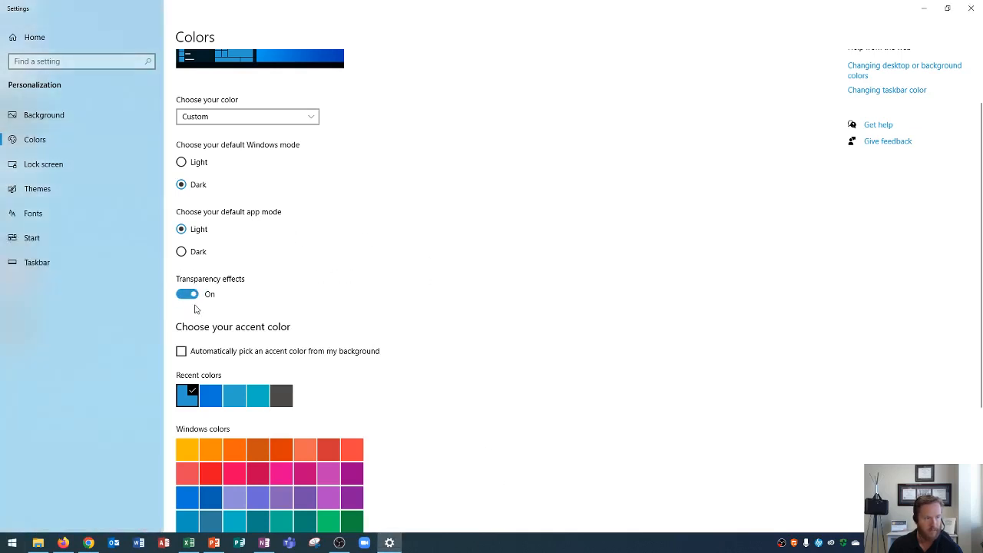
- Pick yellow as the accent colour from the Windows colors palette
scroll(down, 3)
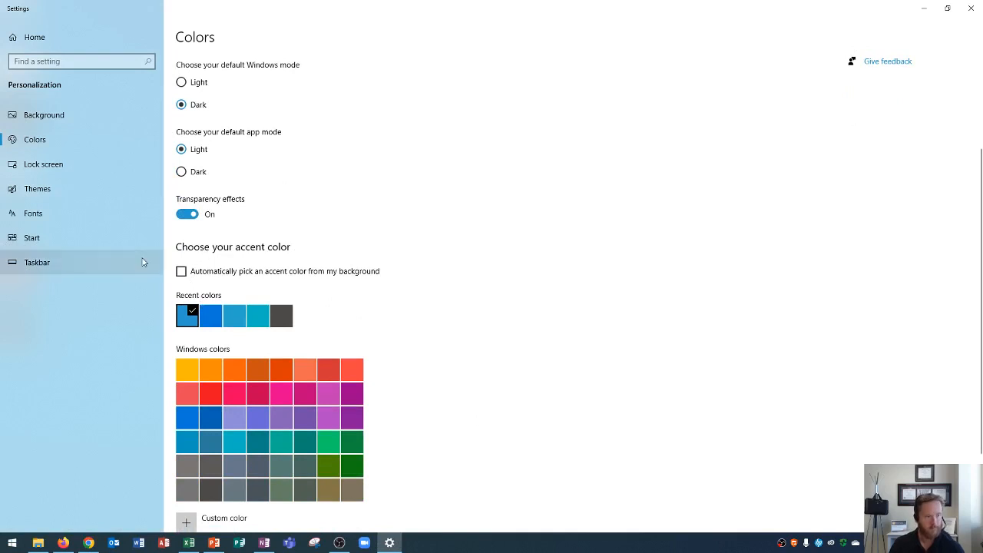
mouse_move(209, 301)
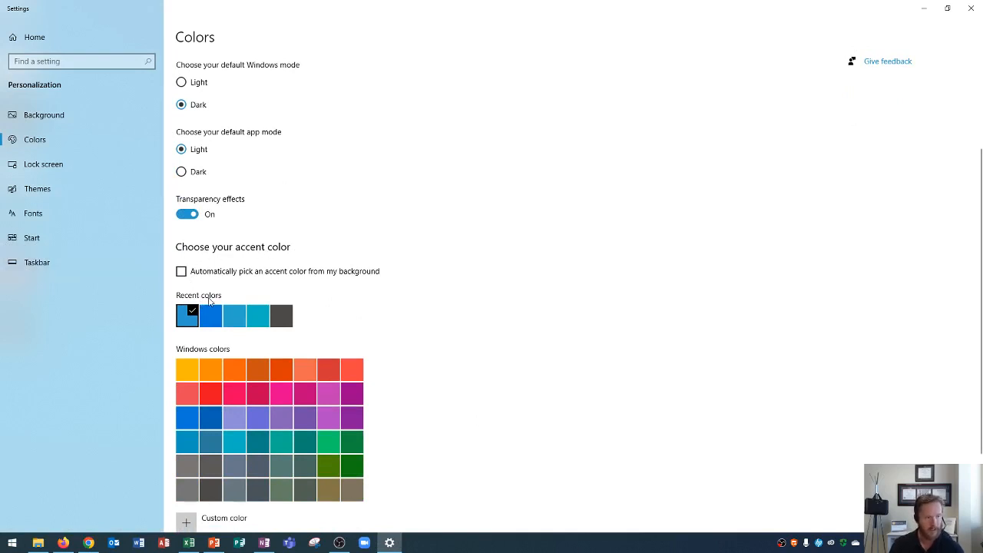
scroll(down, 3)
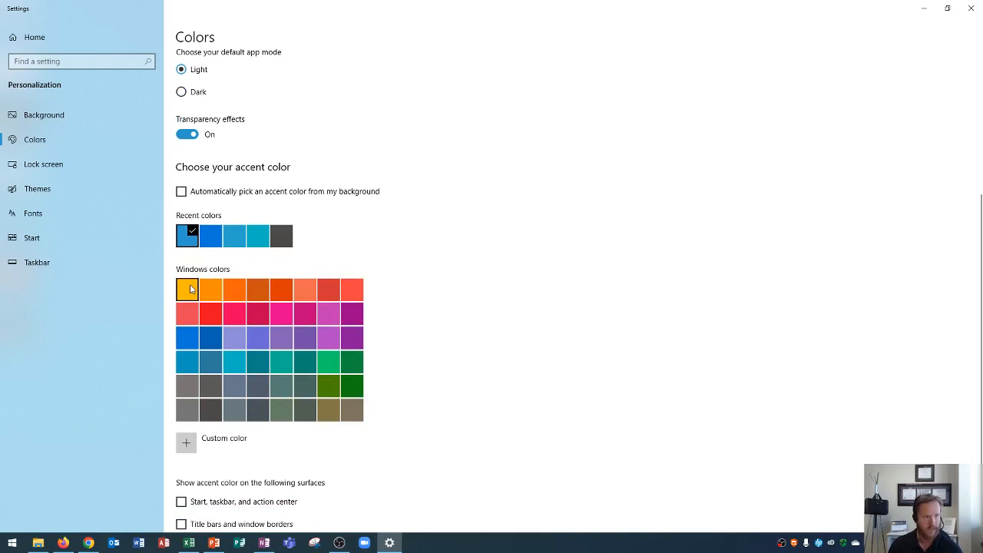
mouse_move(188, 290)
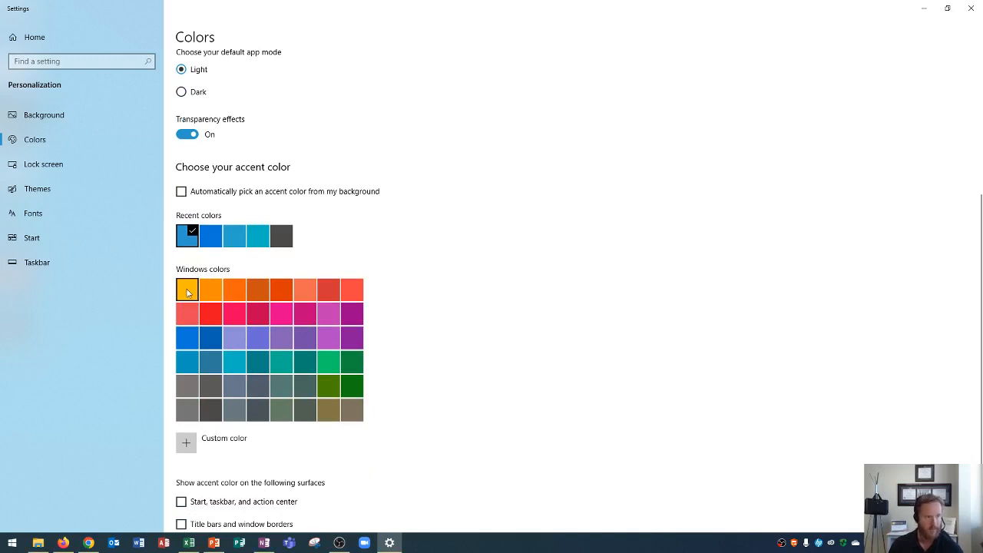
click(187, 290)
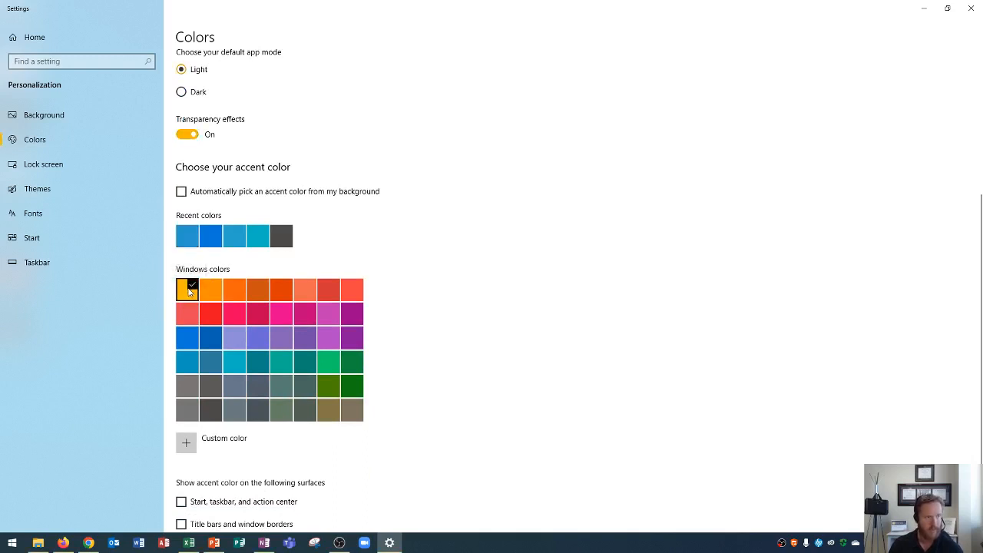
- Restore and re-maximize the Settings window, dismiss Start, and scroll back to the palette
scroll(up, 3)
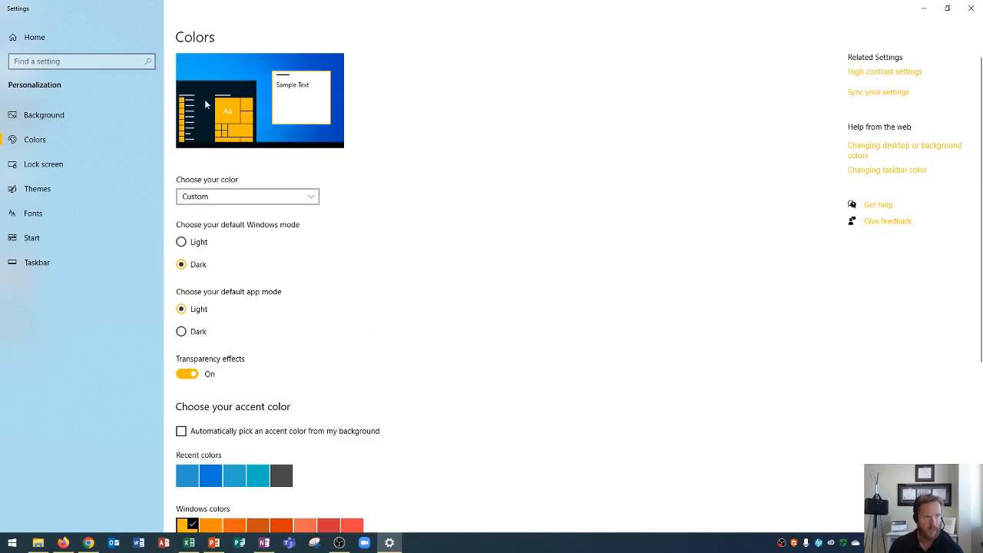
click(947, 8)
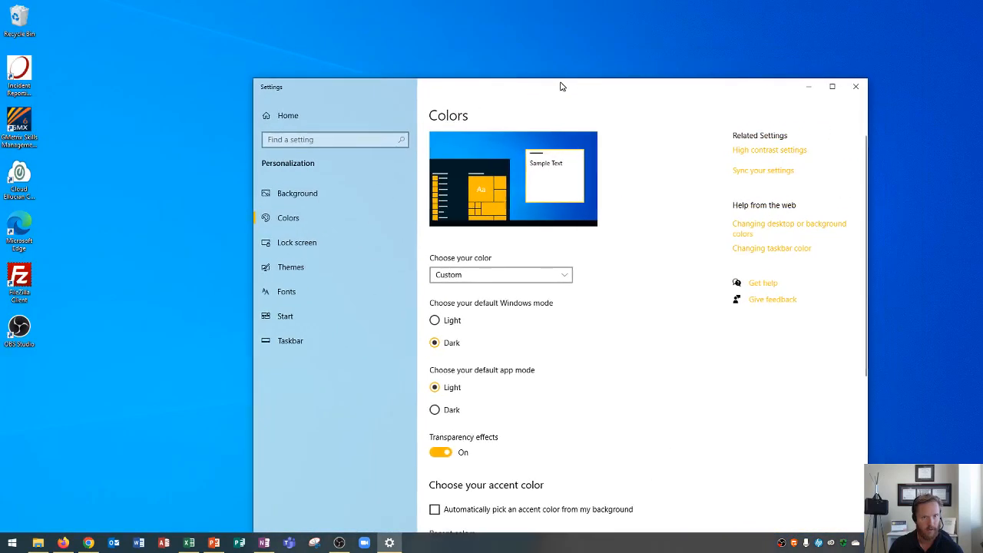
click(832, 86)
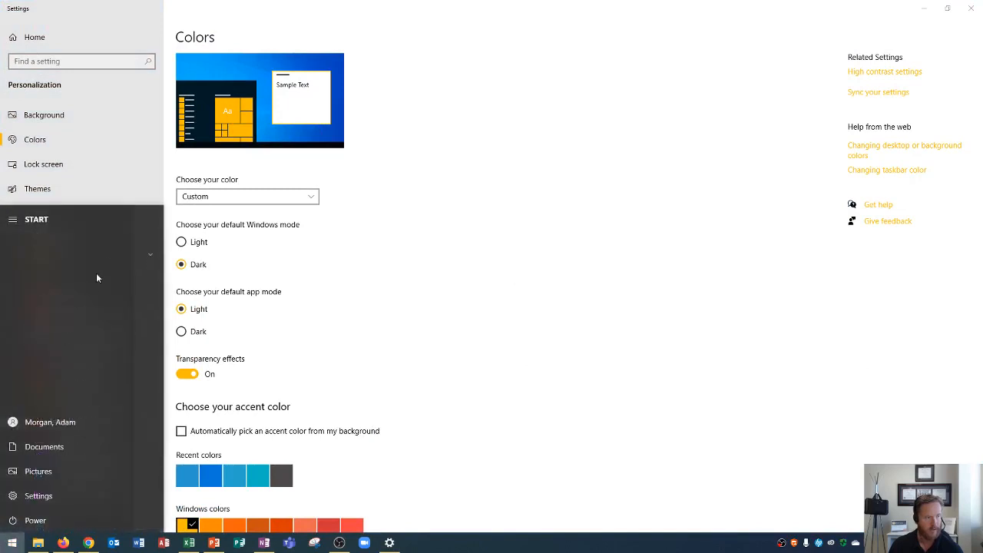
click(13, 219)
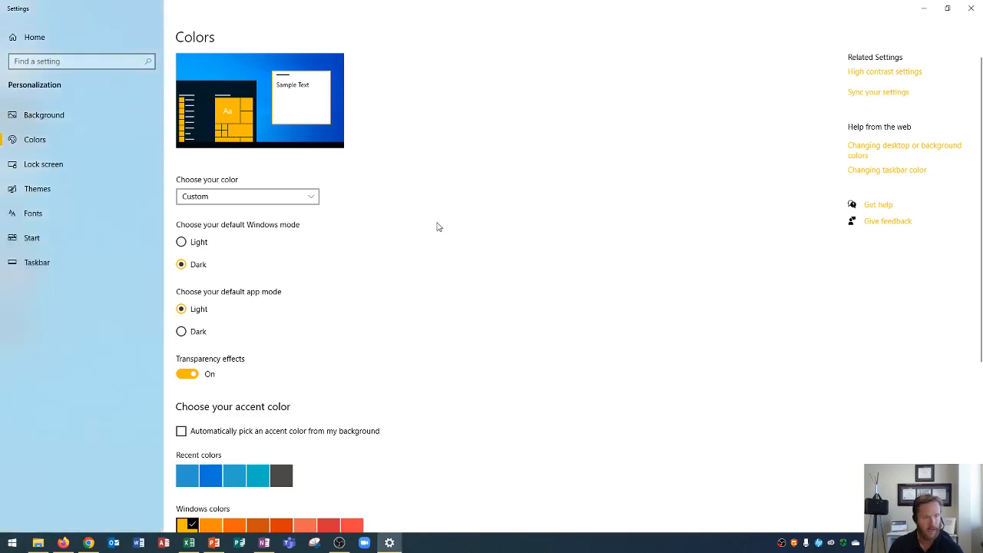
mouse_move(97, 516)
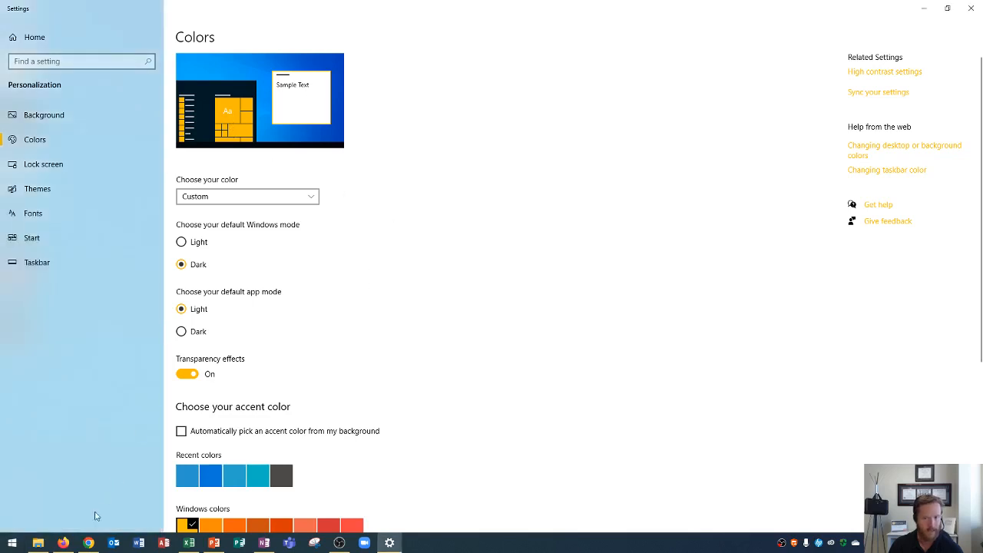
mouse_move(6, 544)
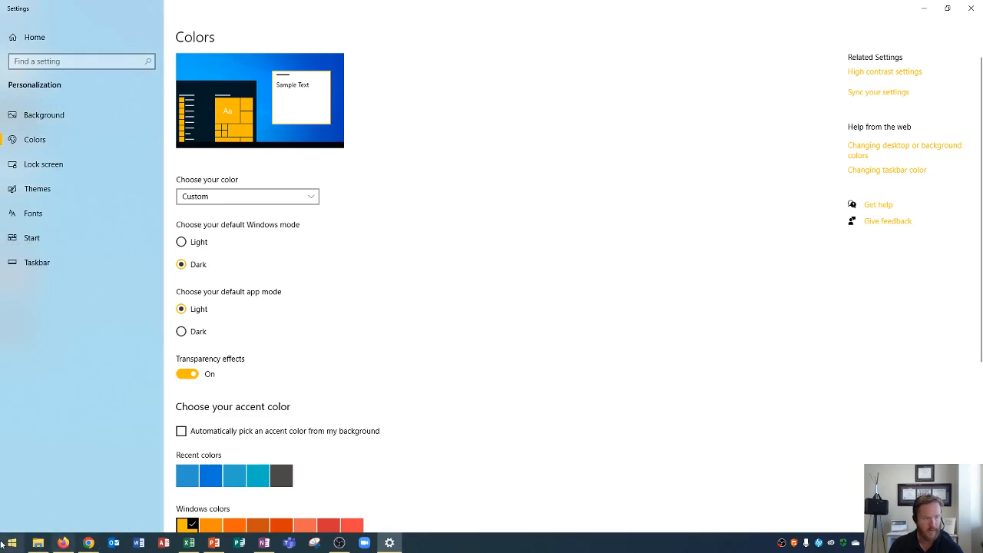
mouse_move(526, 347)
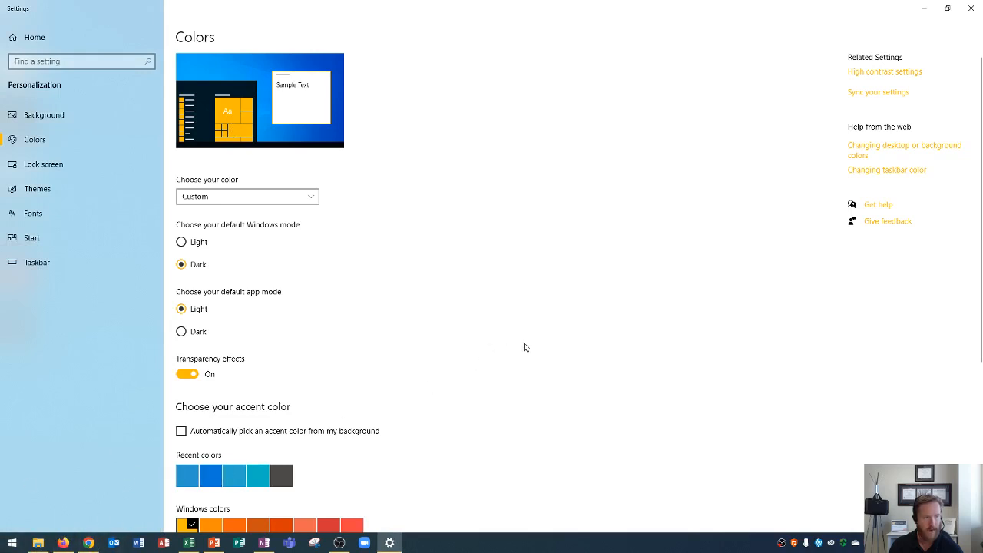
scroll(down, 3)
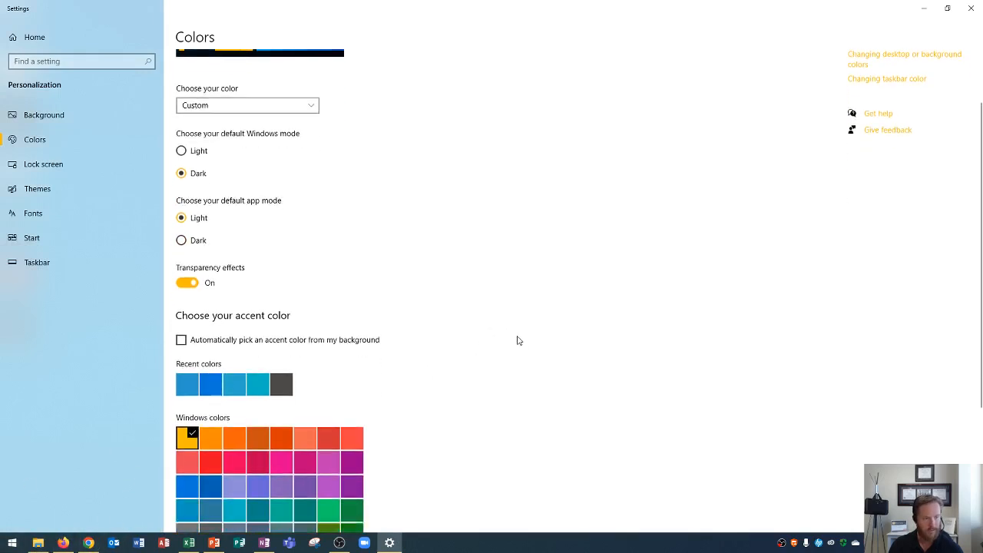
scroll(down, 3)
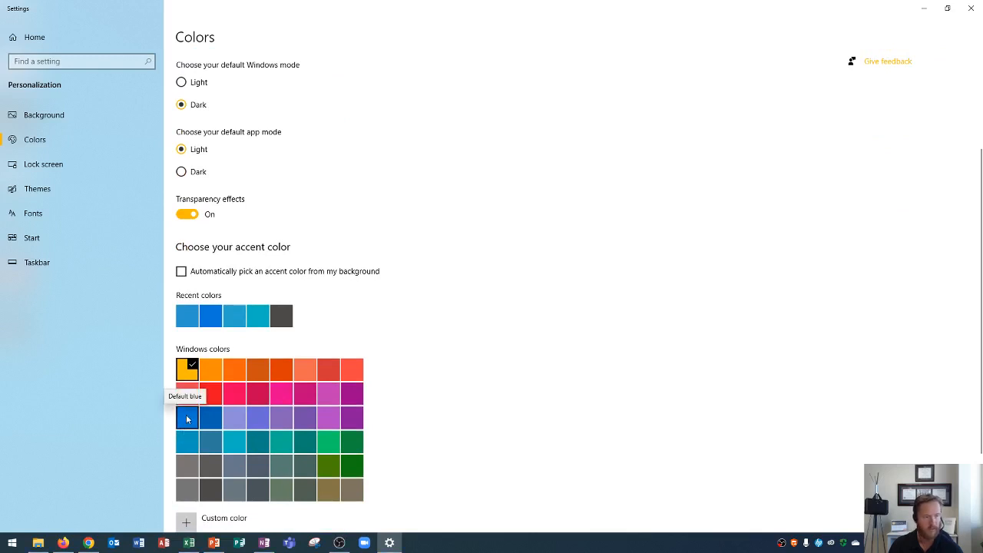
- Switch the accent back to default blue and open the custom accent colour picker
click(186, 417)
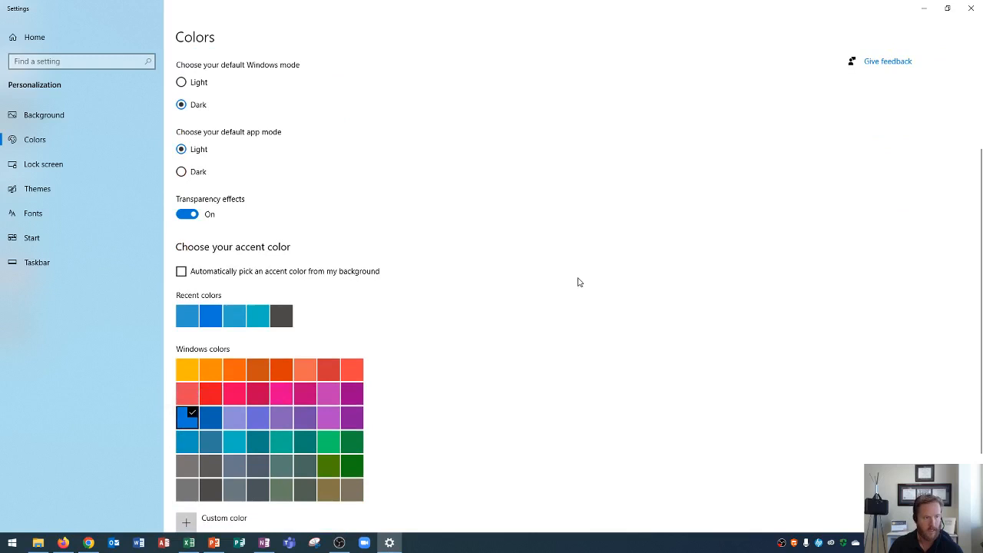
scroll(down, 3)
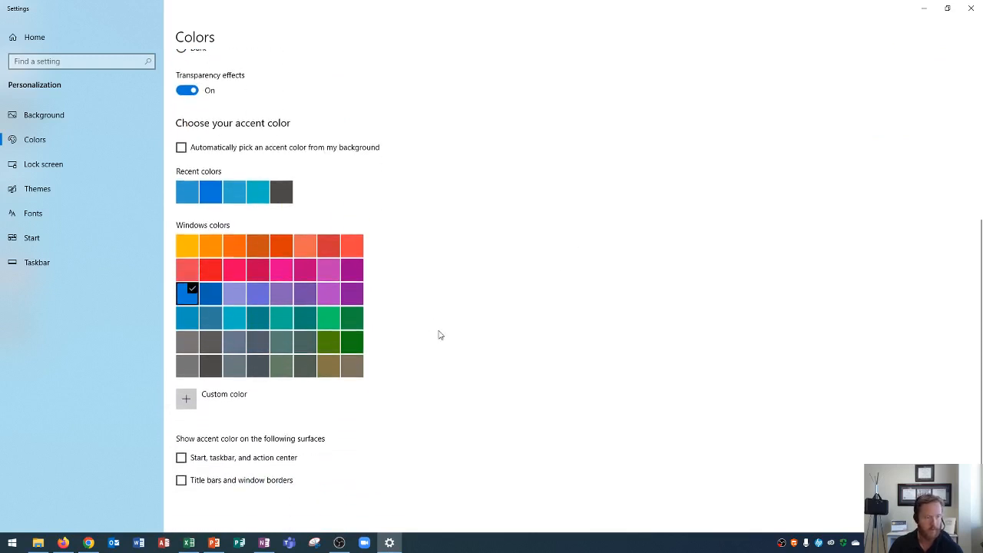
mouse_move(192, 399)
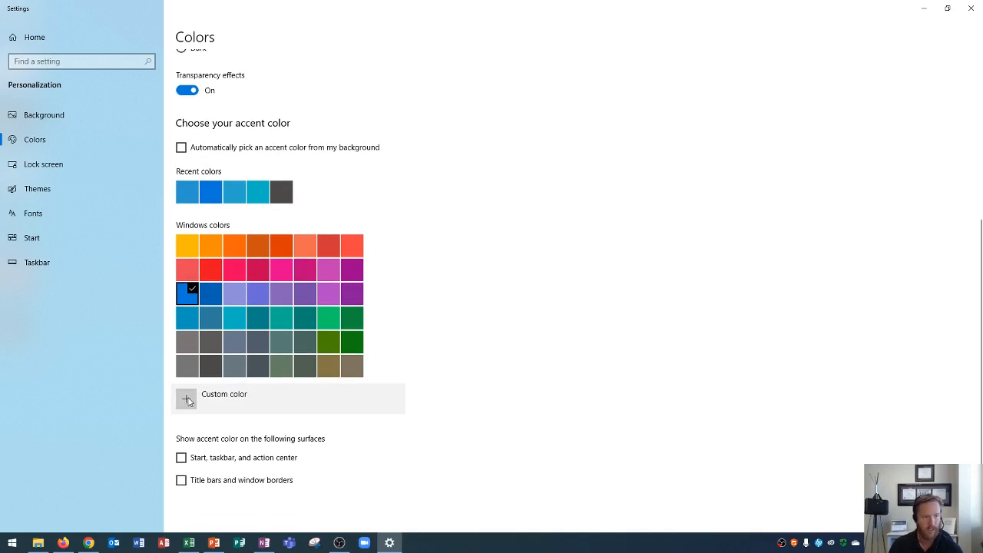
click(186, 399)
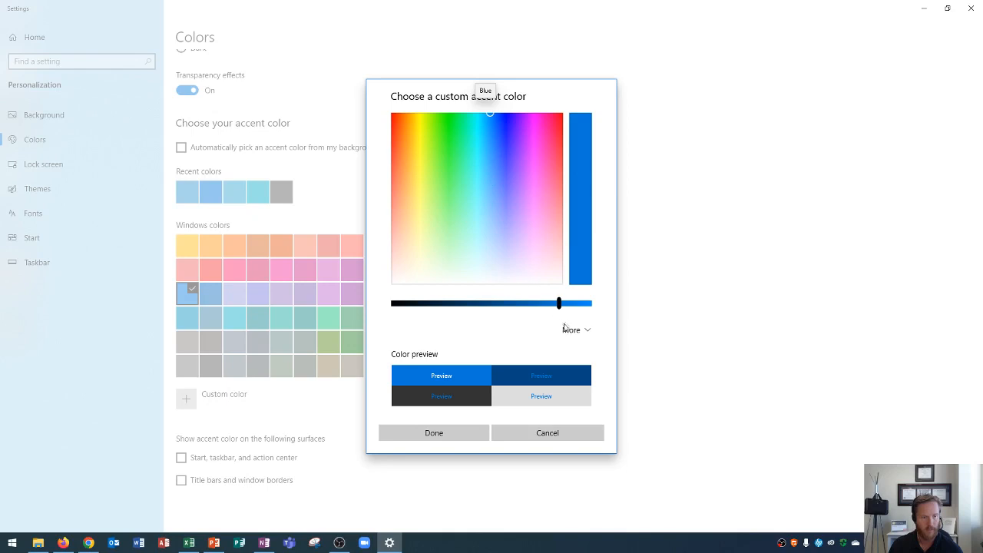
click(572, 329)
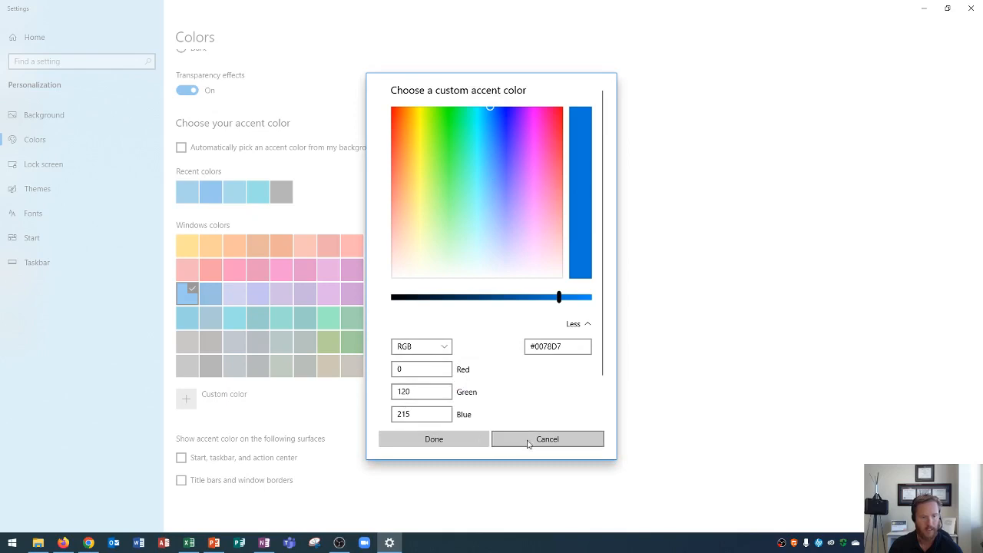
click(547, 439)
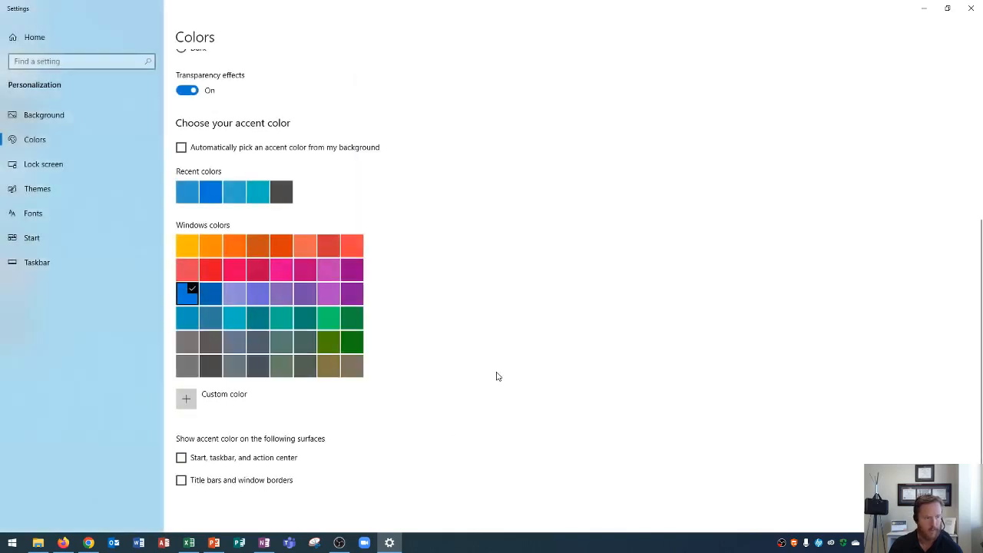
mouse_move(196, 398)
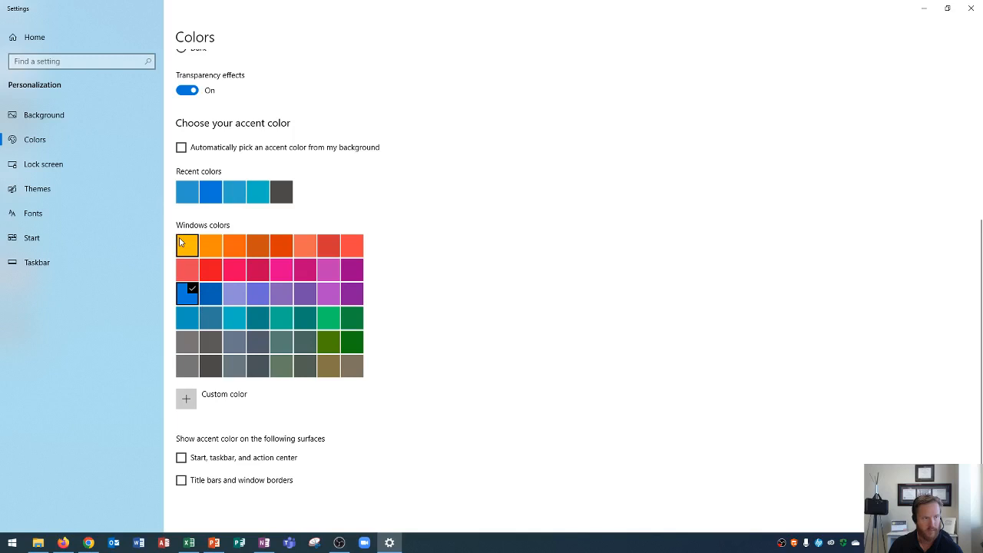
- Pick the yellow Windows colors swatch and check 'Start, taskbar, and action center'
click(186, 244)
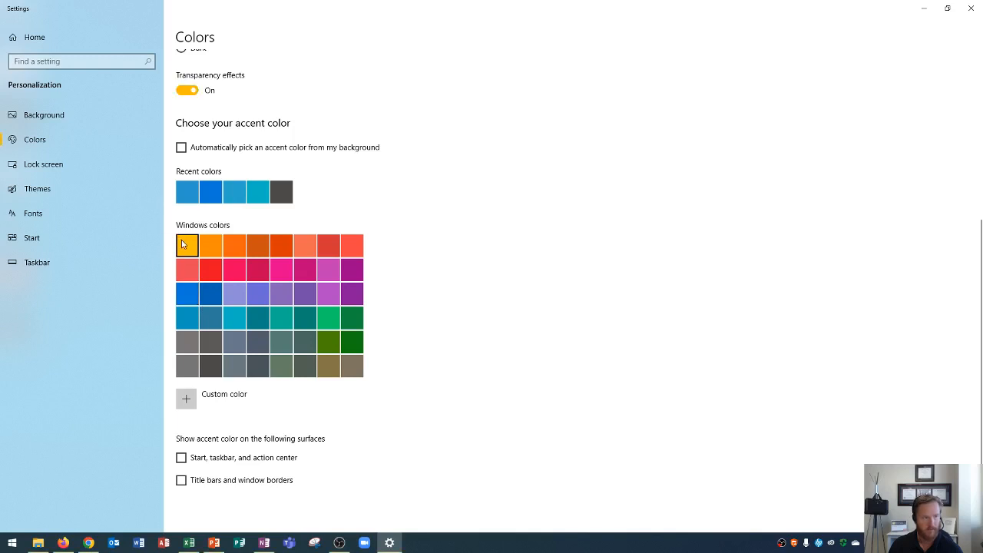
click(187, 245)
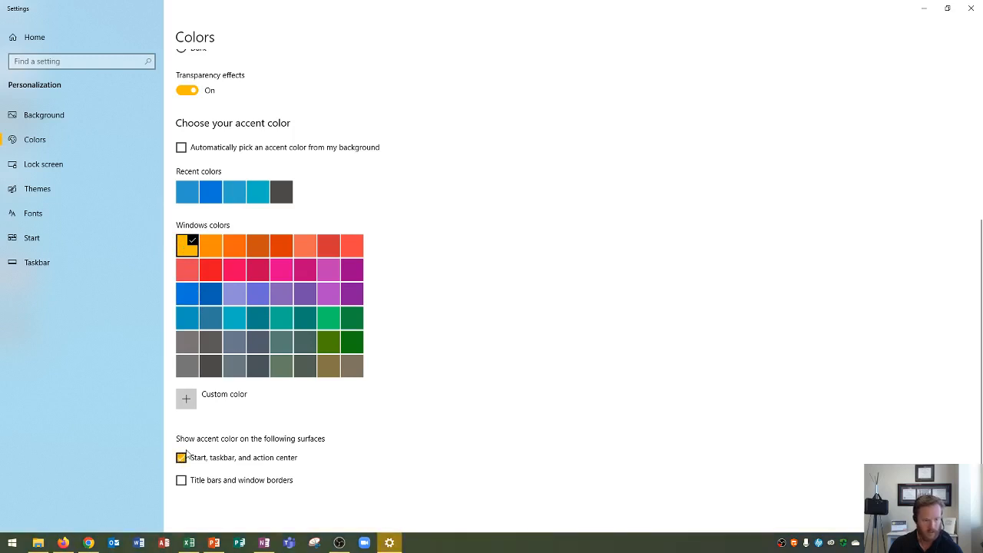
click(181, 457)
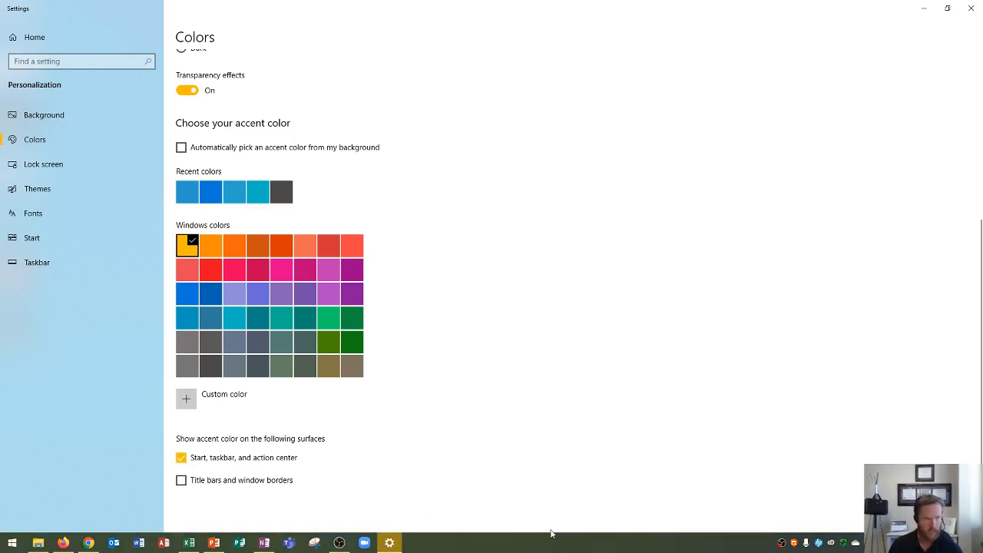
mouse_move(388, 542)
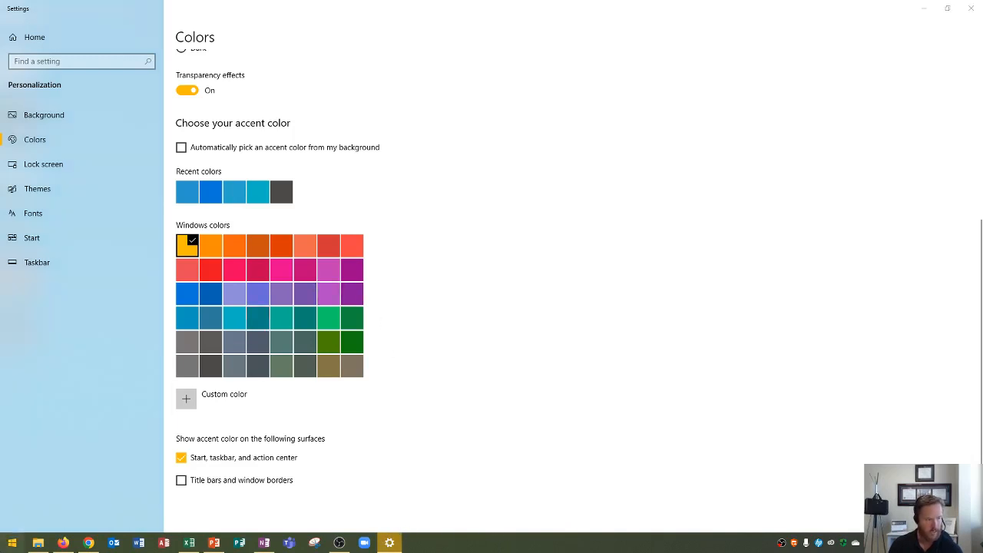
click(11, 544)
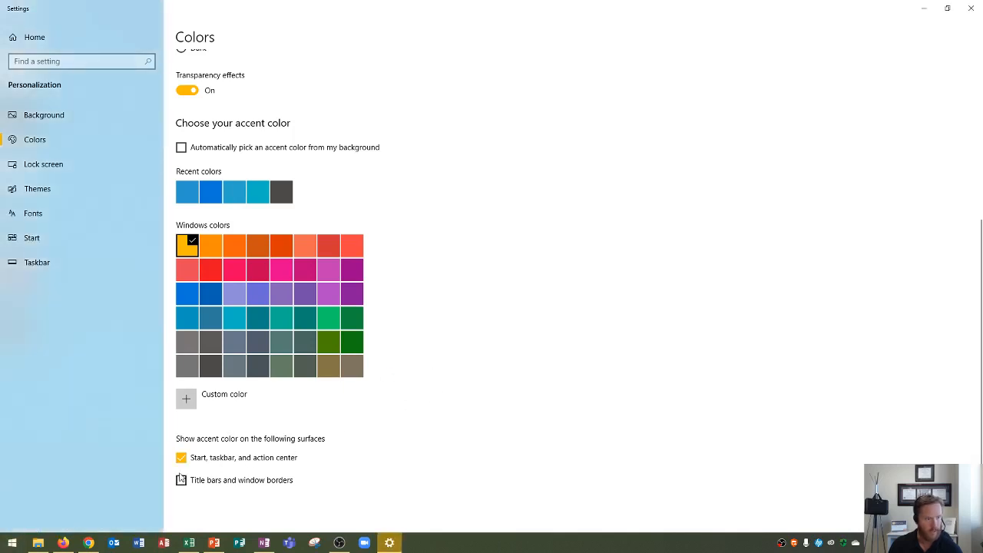
- Move the yellow accent from Start and taskbar to title bars and window borders
click(181, 458)
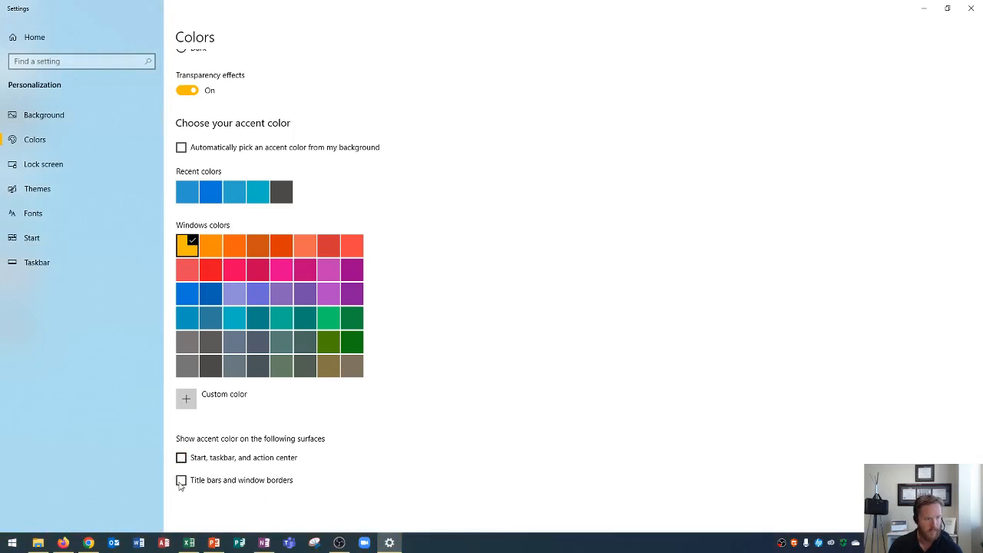
click(181, 480)
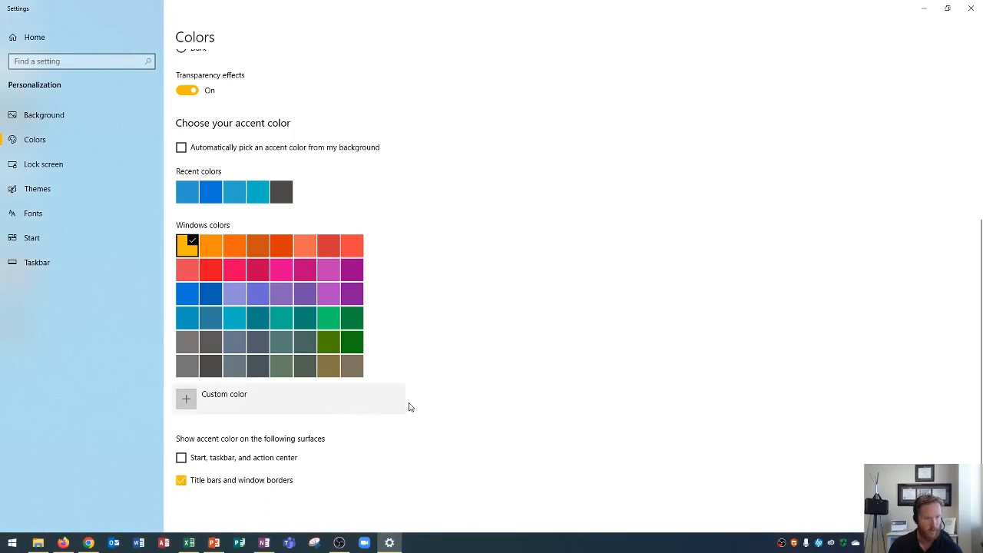
scroll(up, 3)
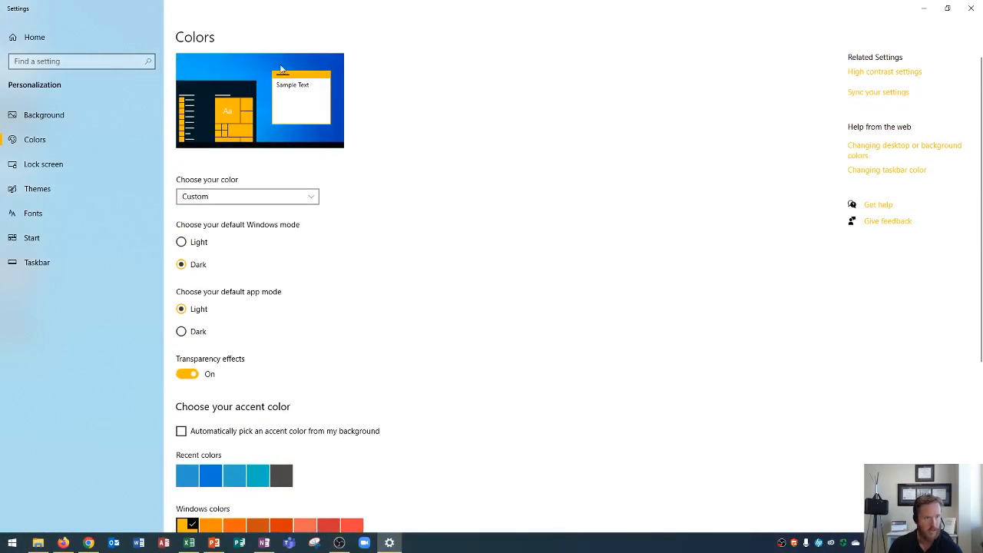
scroll(down, 3)
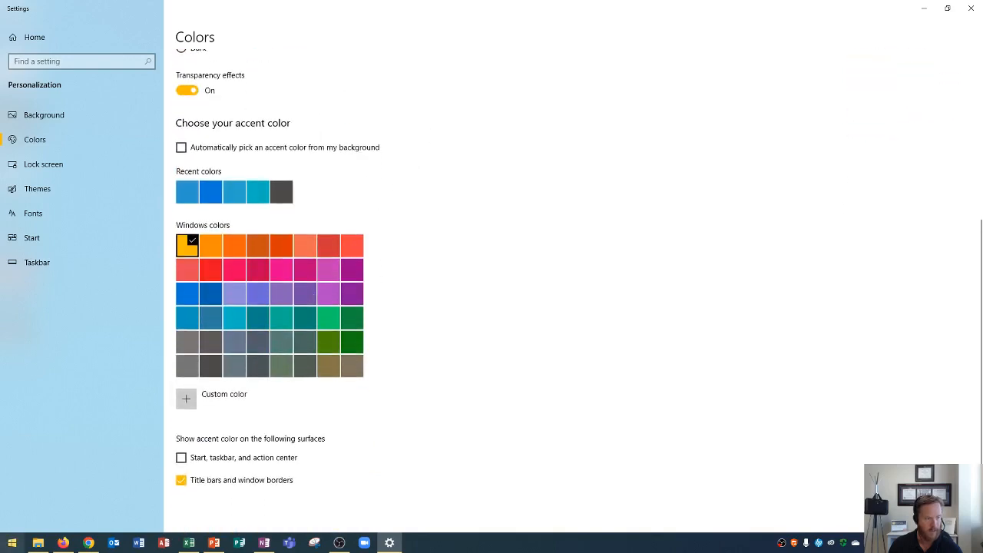
scroll(up, 3)
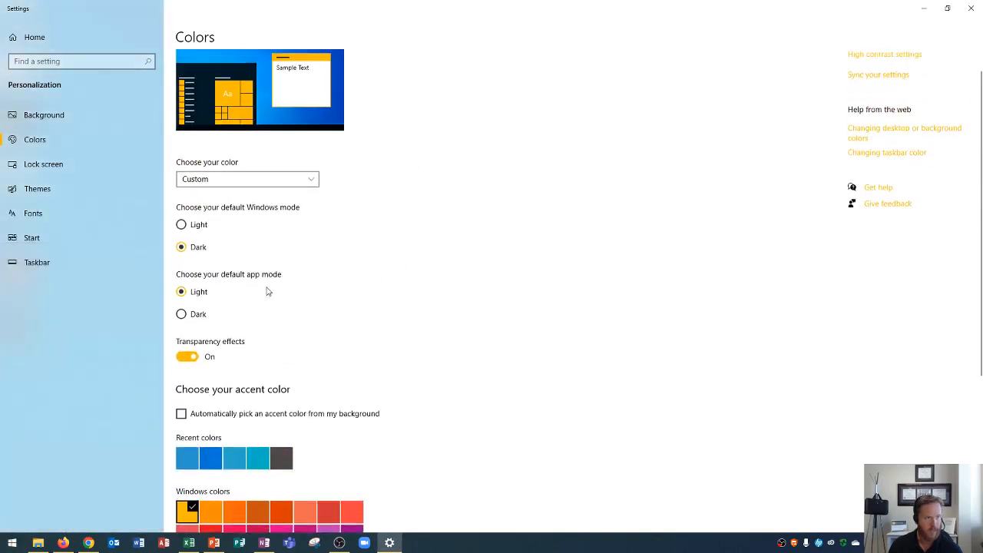
scroll(up, 3)
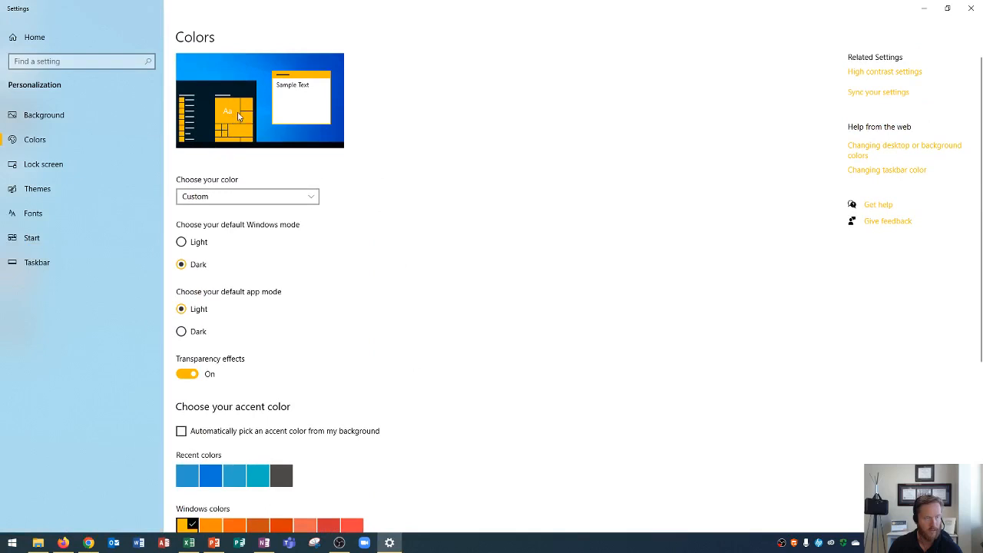
mouse_move(860, 97)
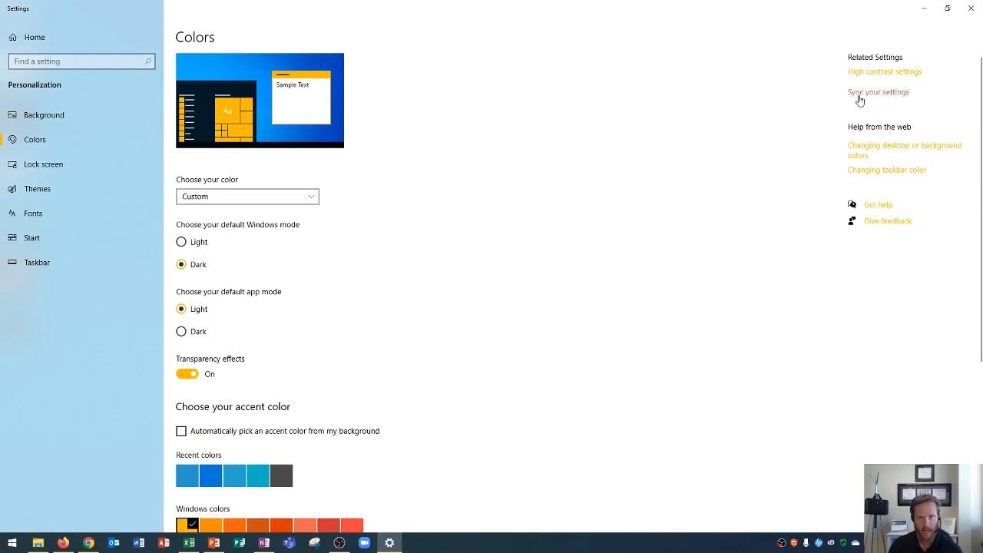
scroll(down, 3)
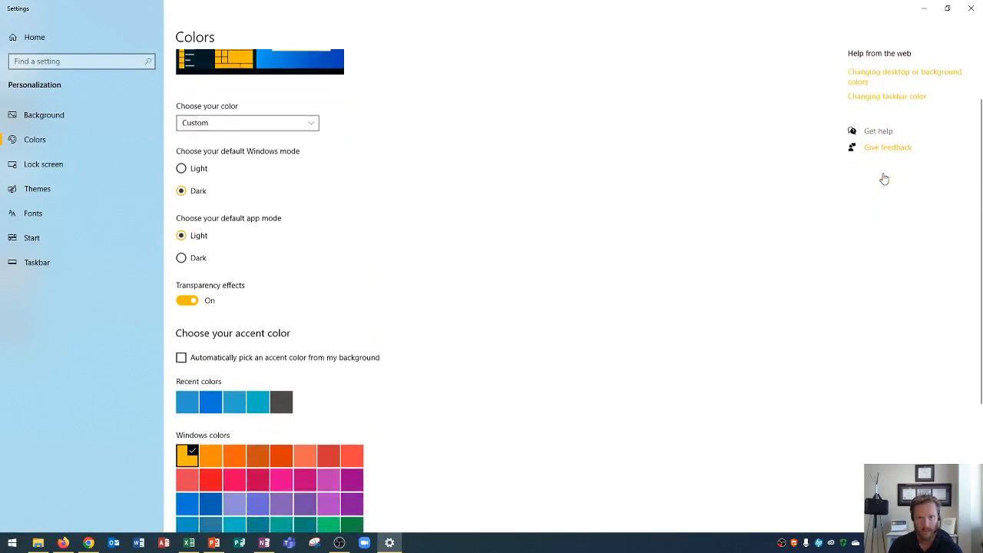
scroll(down, 3)
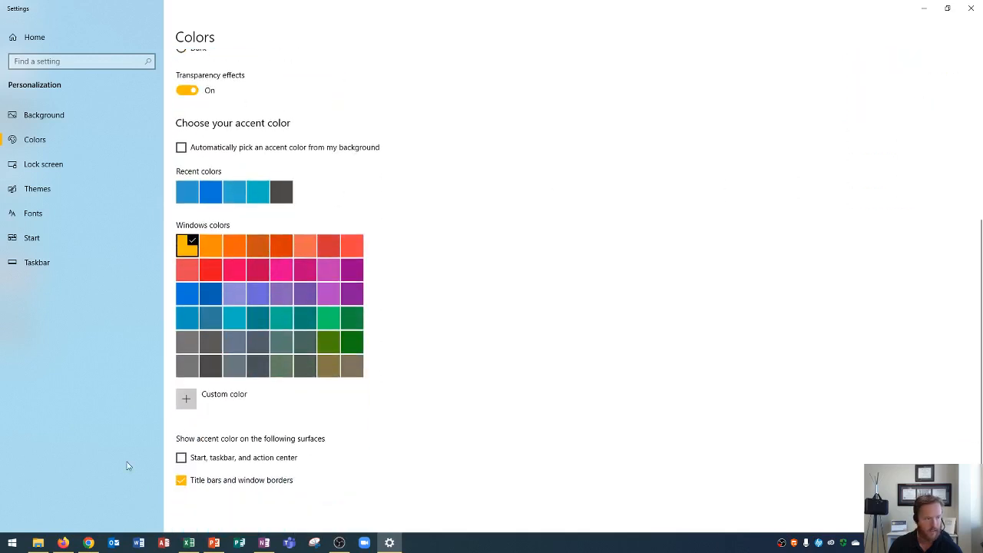
- Uncheck 'Title bars and window borders' so no surface shows the accent colour
click(181, 480)
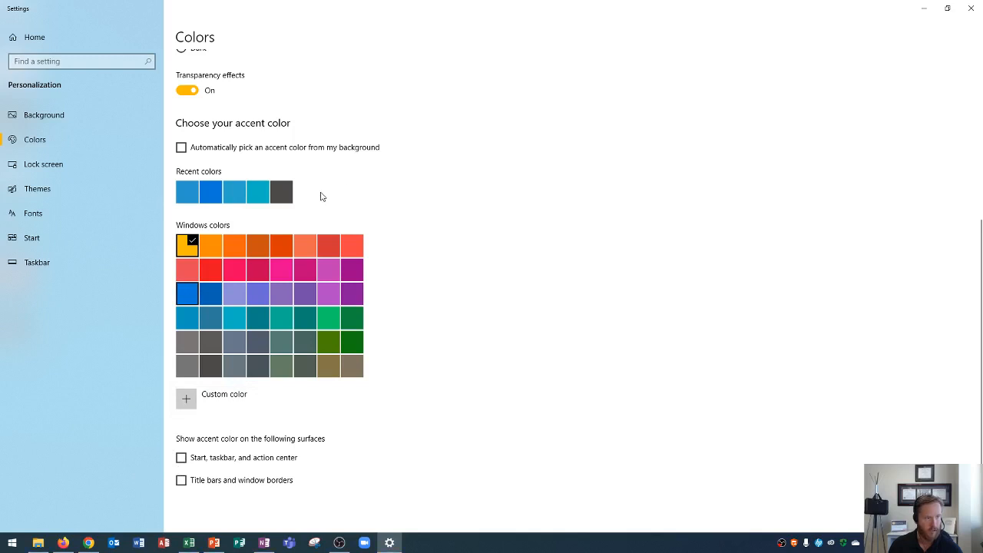
scroll(up, 3)
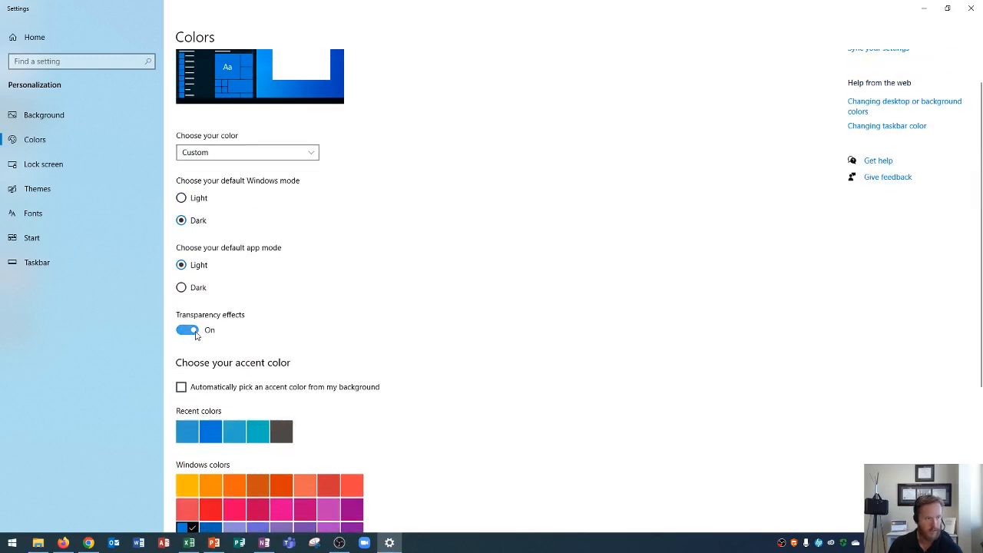
scroll(up, 3)
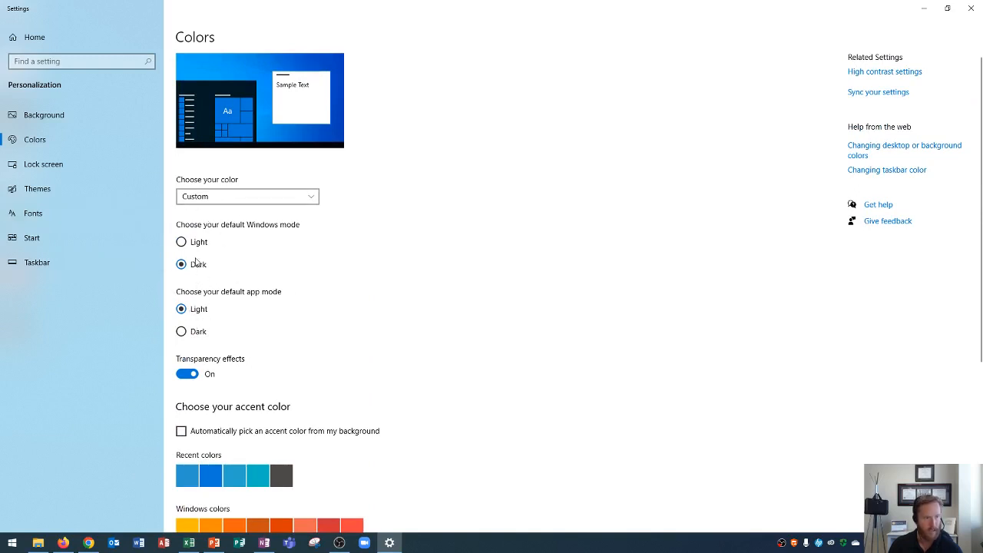
mouse_move(480, 259)
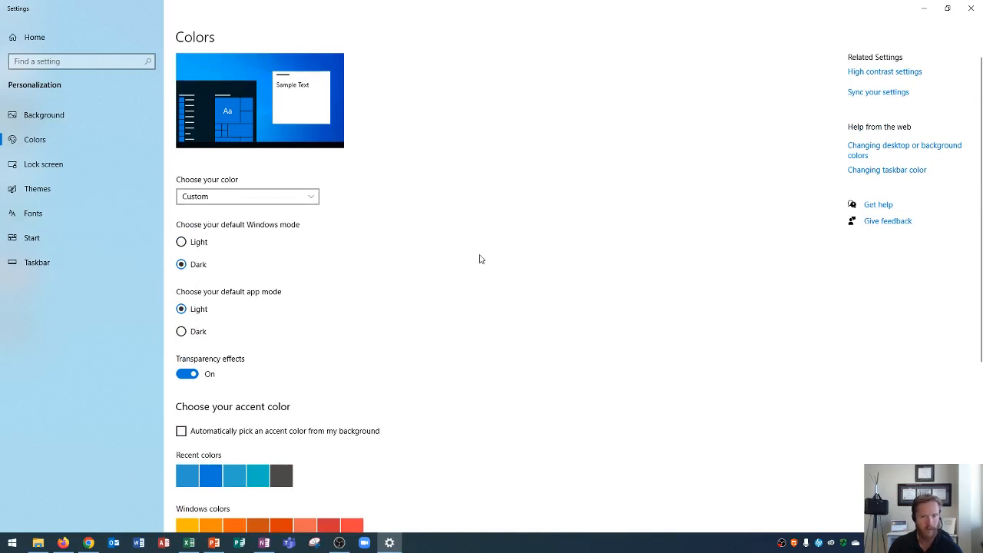
scroll(down, 3)
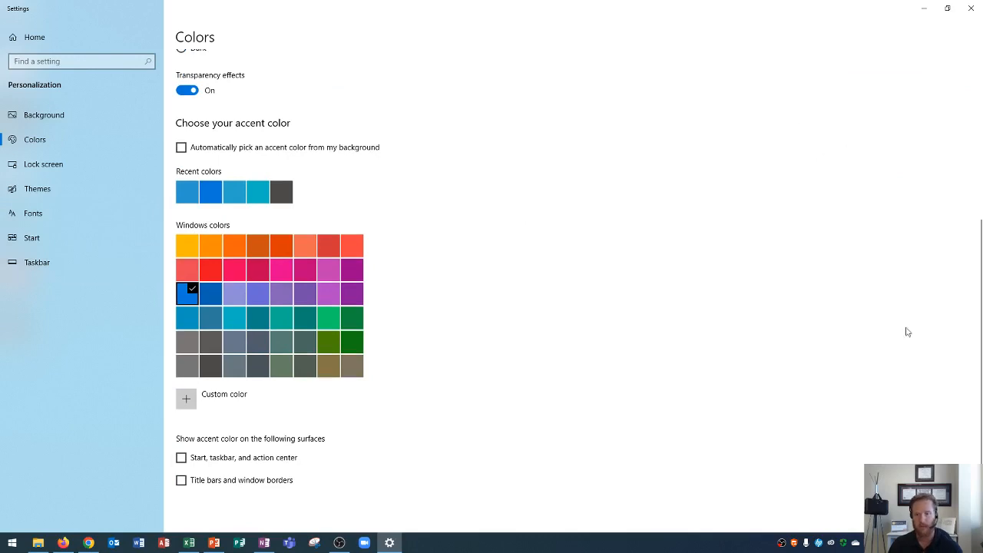